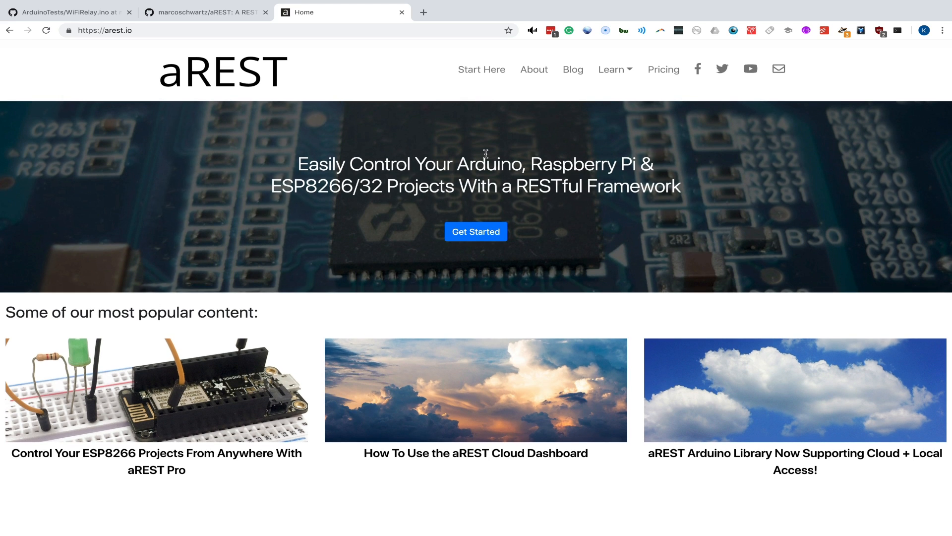
Step: Review the aREST cloud pricing plans, then return to the marcoschwartz/aREST repository tab
click(663, 69)
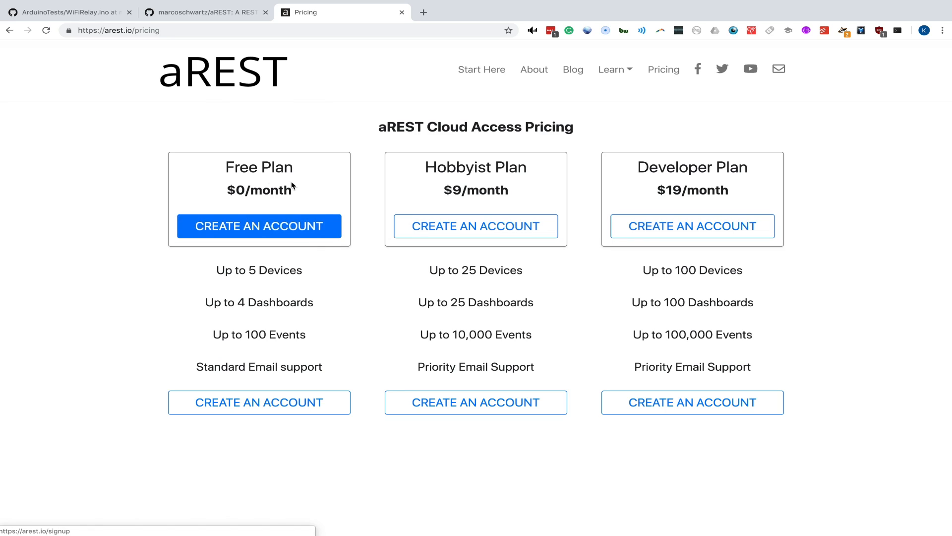
mouse_move(263, 358)
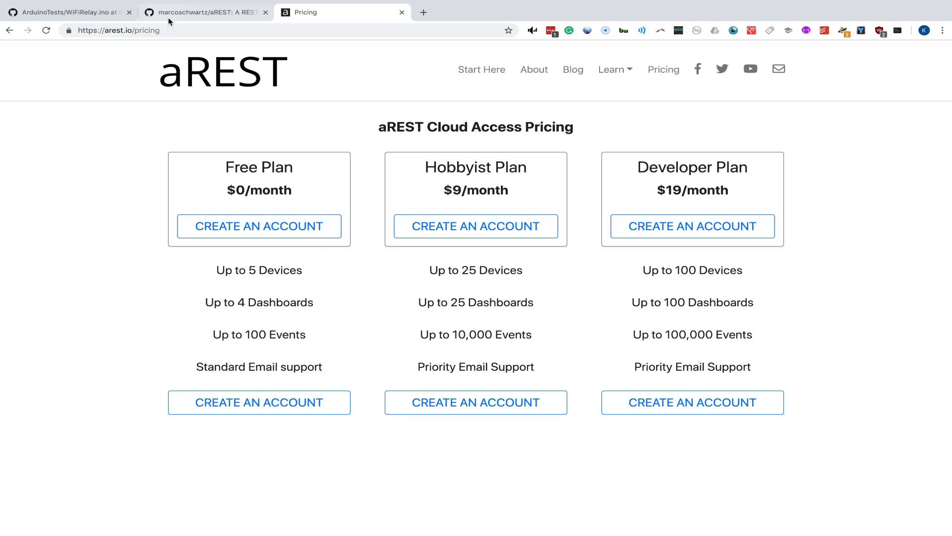
click(204, 12)
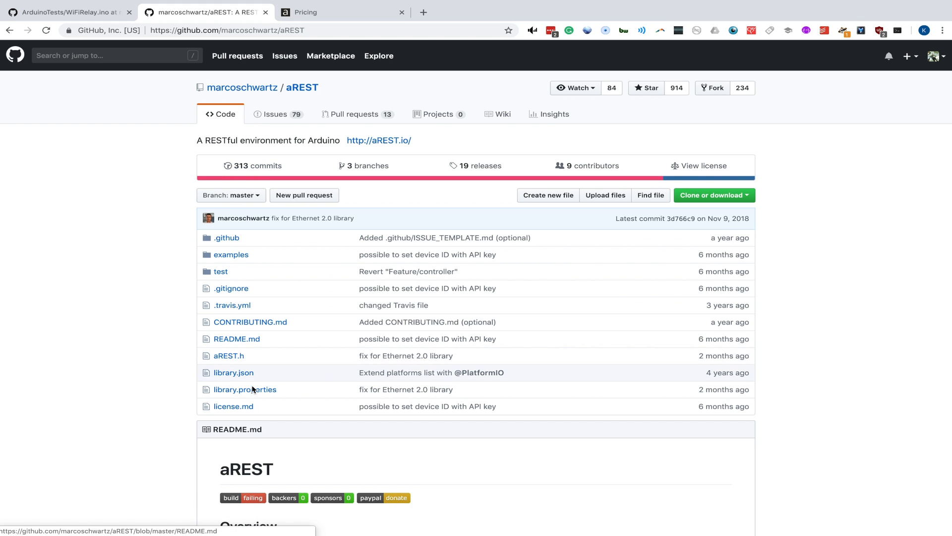
Step: View WiFiRelay.ino as raw text on GitHub and select all its code for copying
scroll(down, 3)
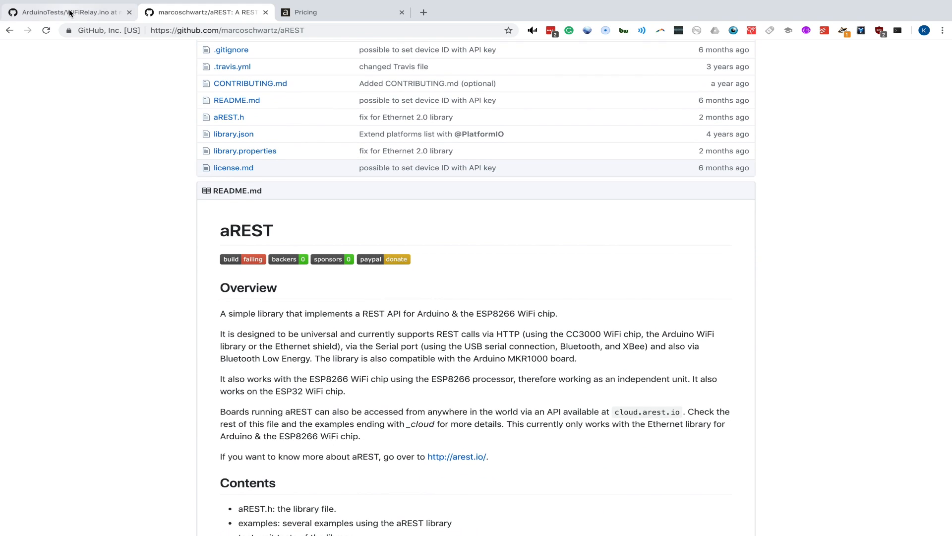
click(68, 12)
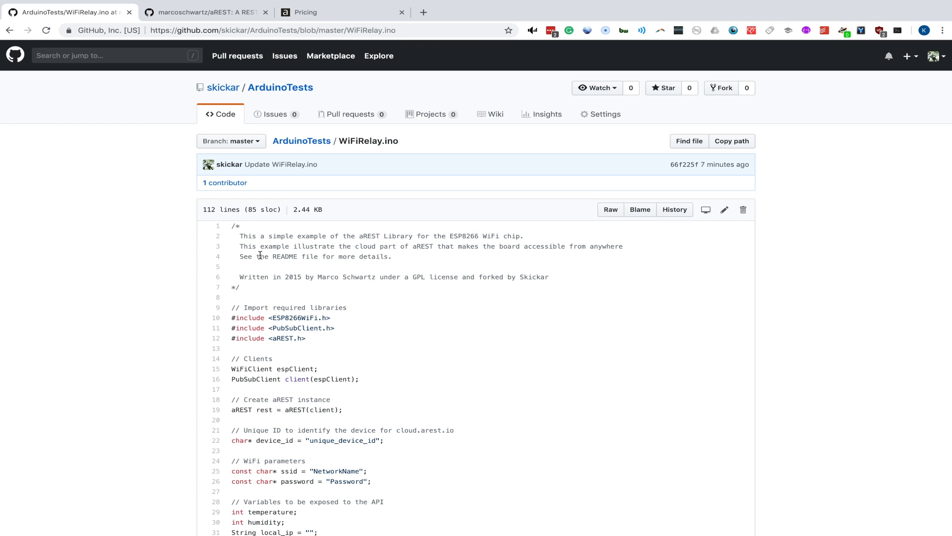
scroll(down, 3)
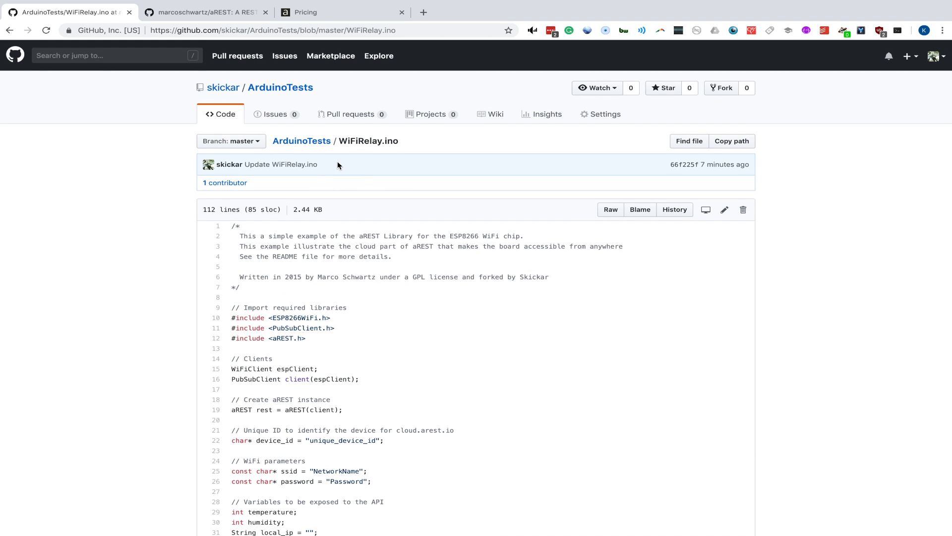
mouse_move(288, 109)
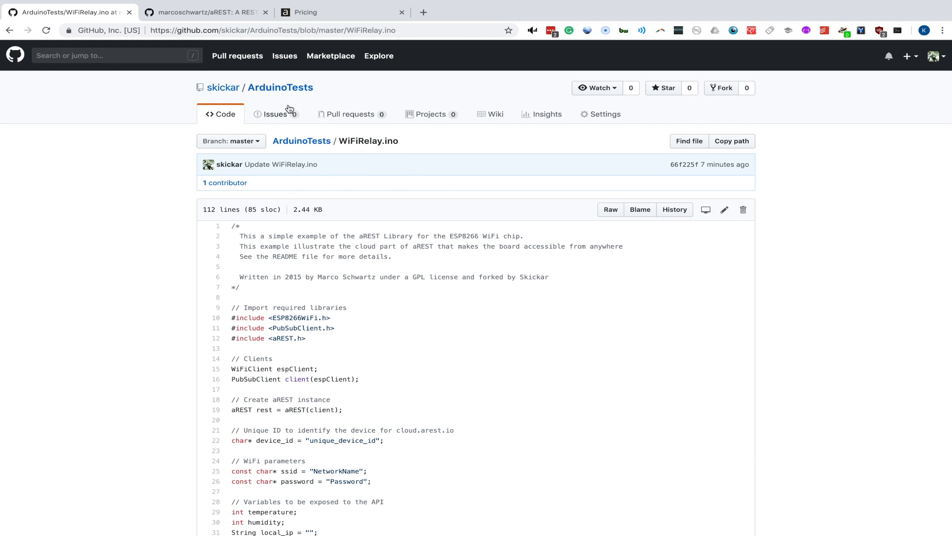
mouse_move(297, 182)
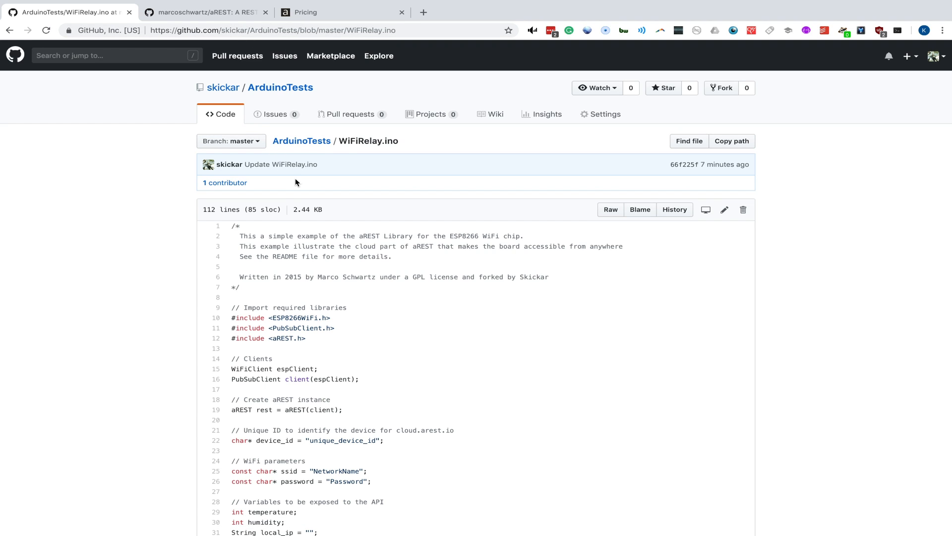
mouse_move(376, 152)
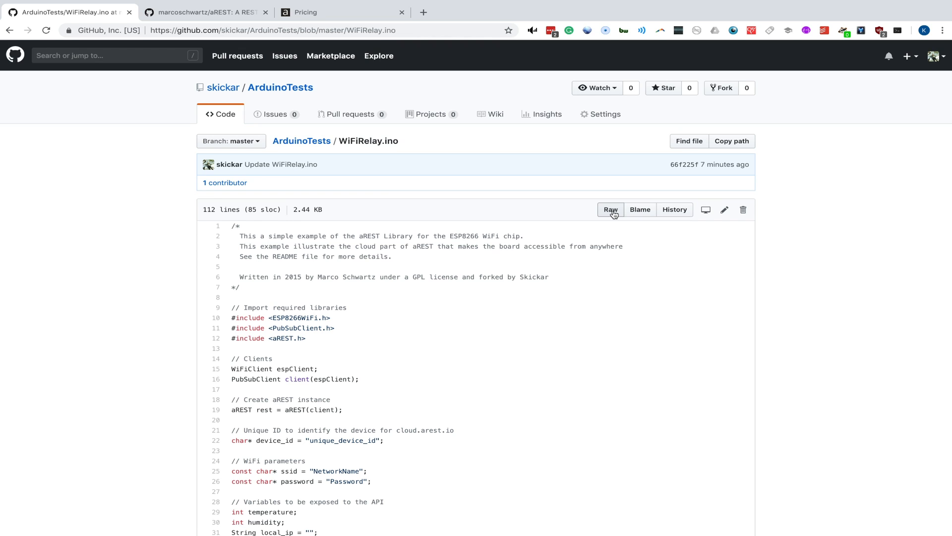
click(610, 210)
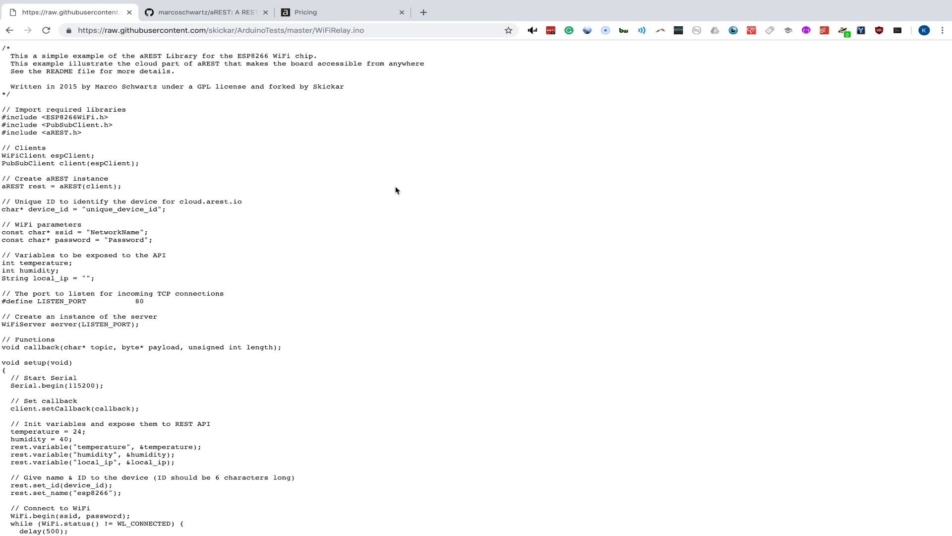
key(ctrl+a)
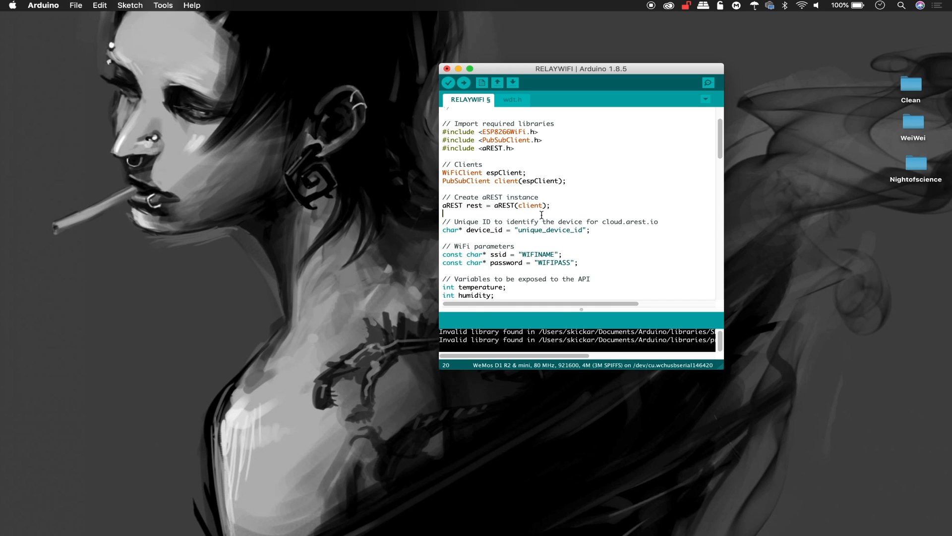
Step: Paste the WiFiRelay aREST code into the RELAYWIFI sketch and enlarge the editor window
scroll(down, 3)
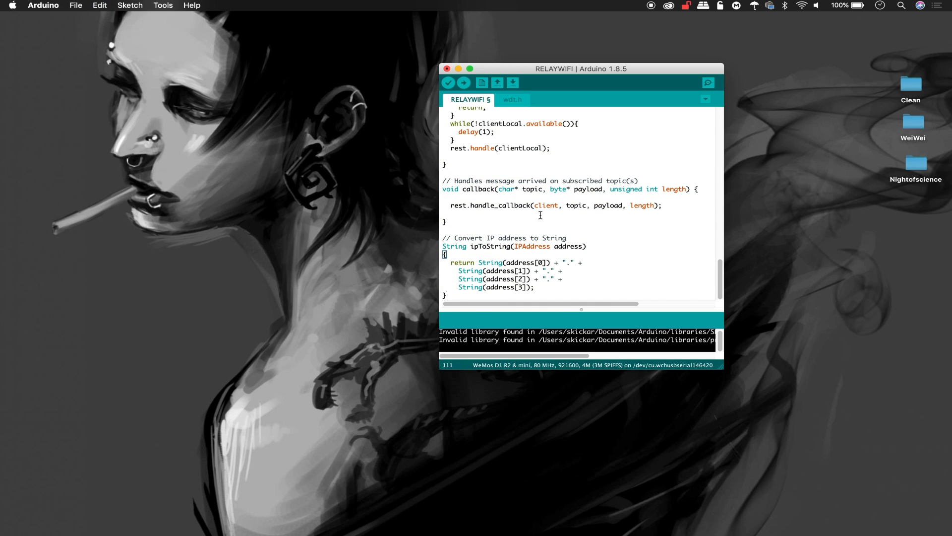
drag(581, 68, 262, 58)
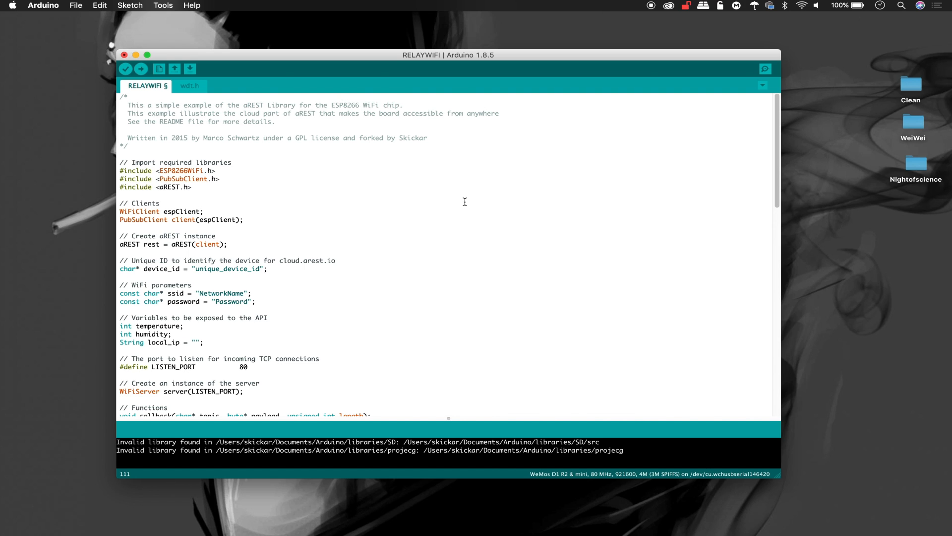
mouse_move(406, 186)
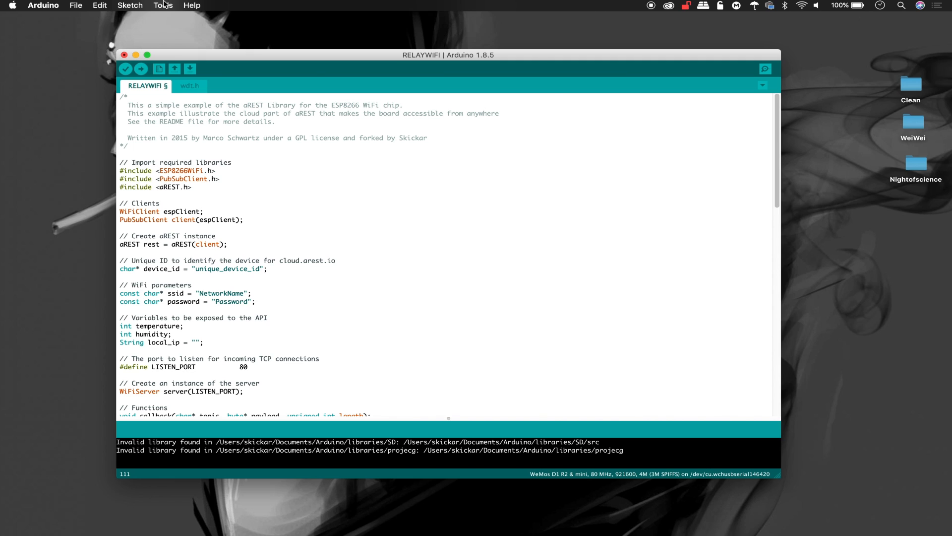
click(162, 4)
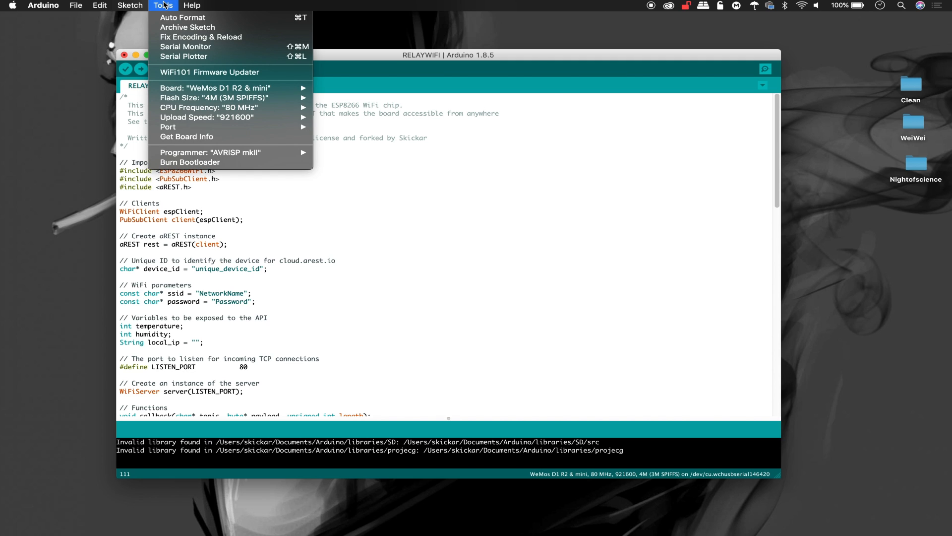
click(212, 87)
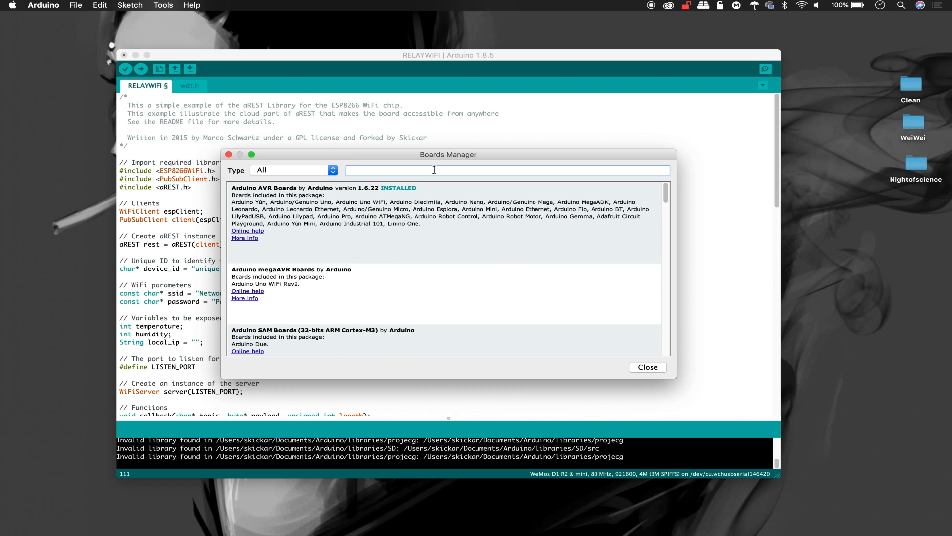
text(esp8266)
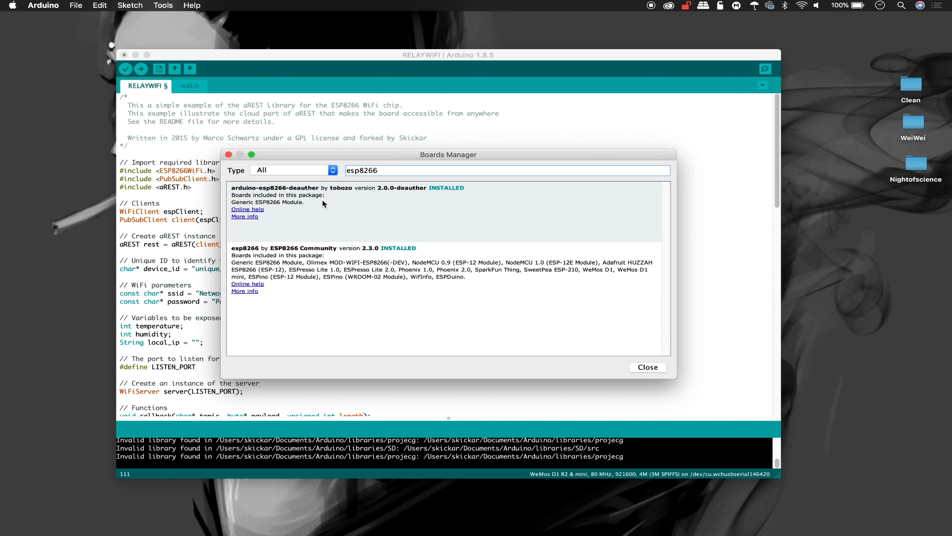
mouse_move(406, 225)
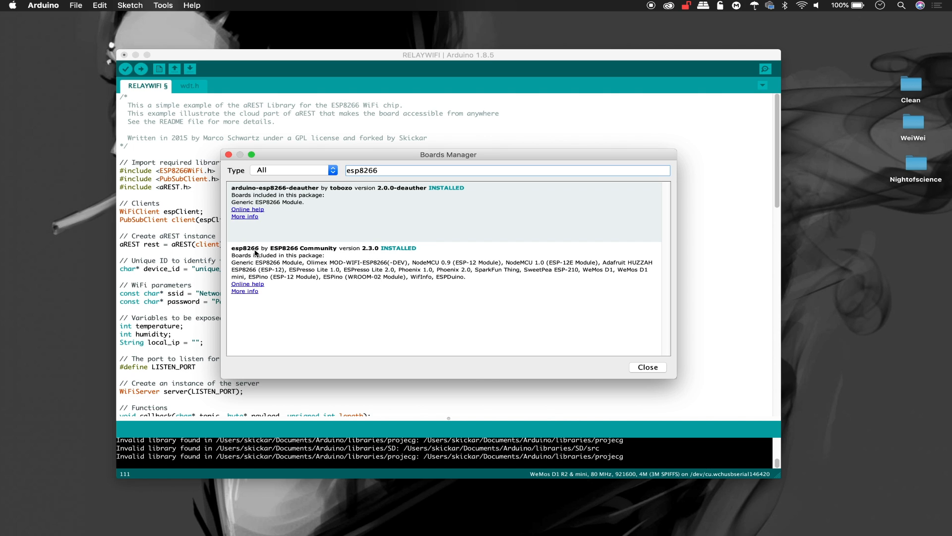
mouse_move(321, 278)
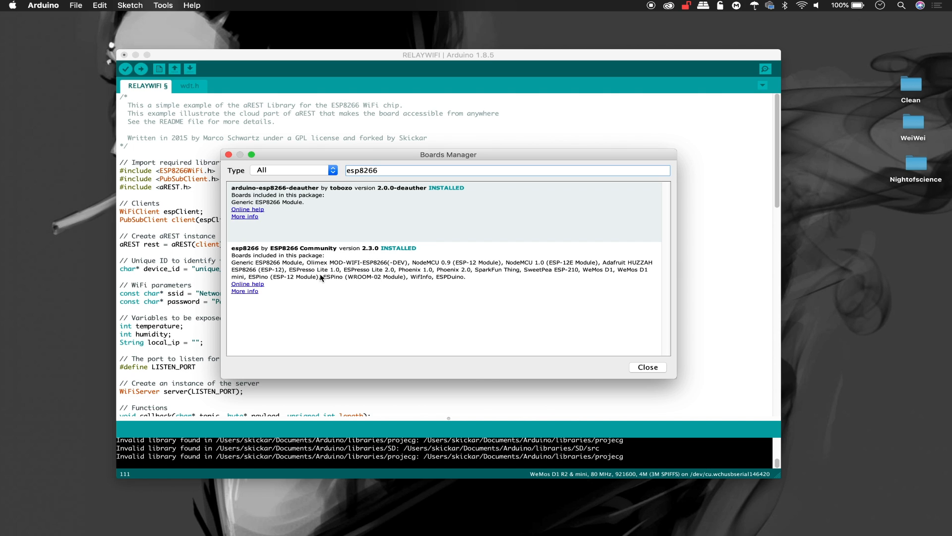
click(304, 261)
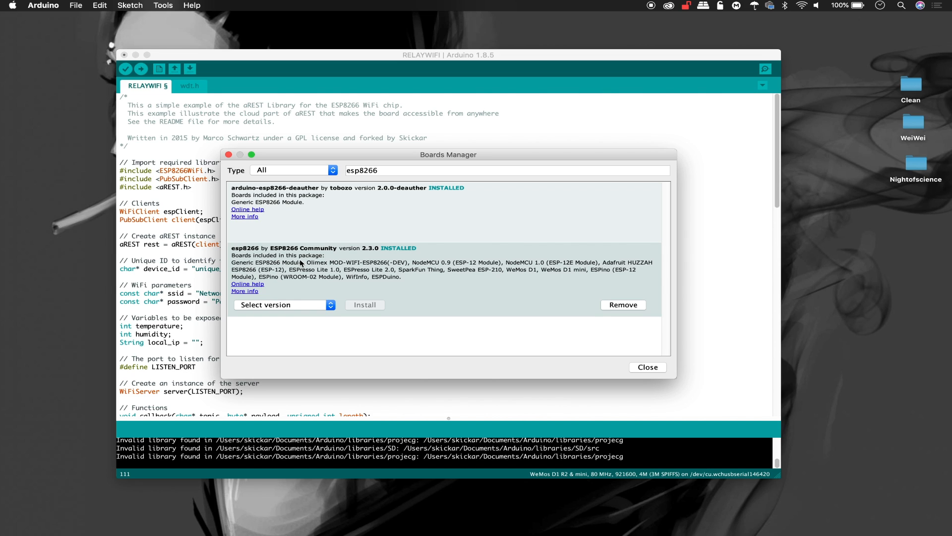
mouse_move(318, 264)
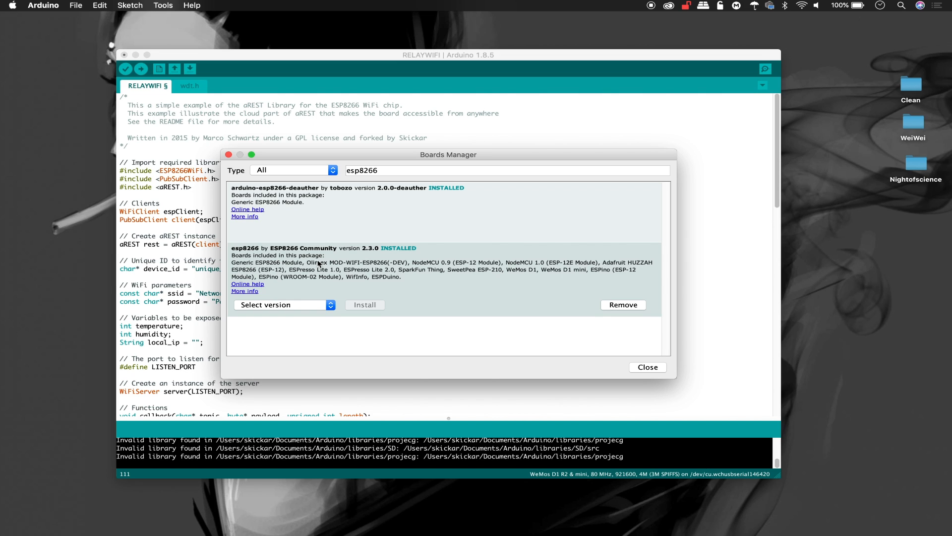
mouse_move(449, 263)
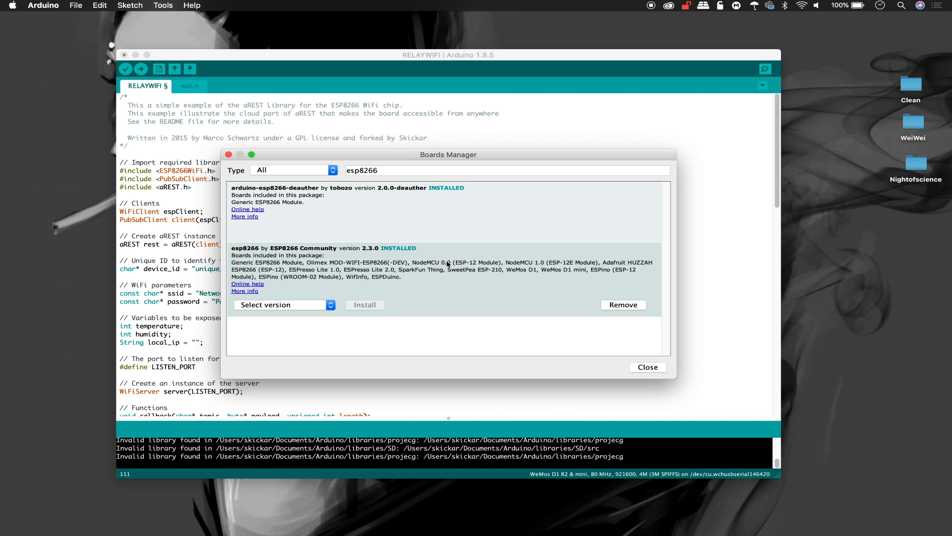
click(648, 367)
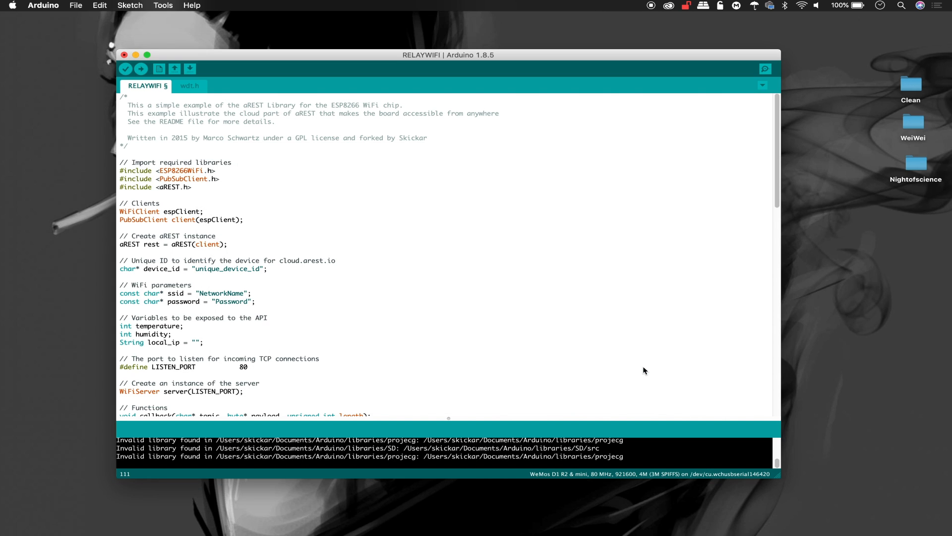
mouse_move(643, 367)
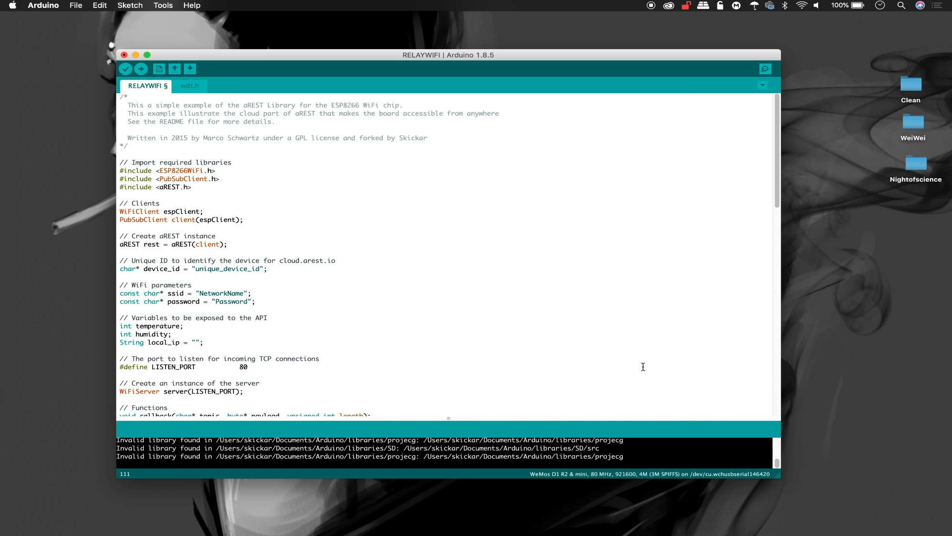
mouse_move(62, 390)
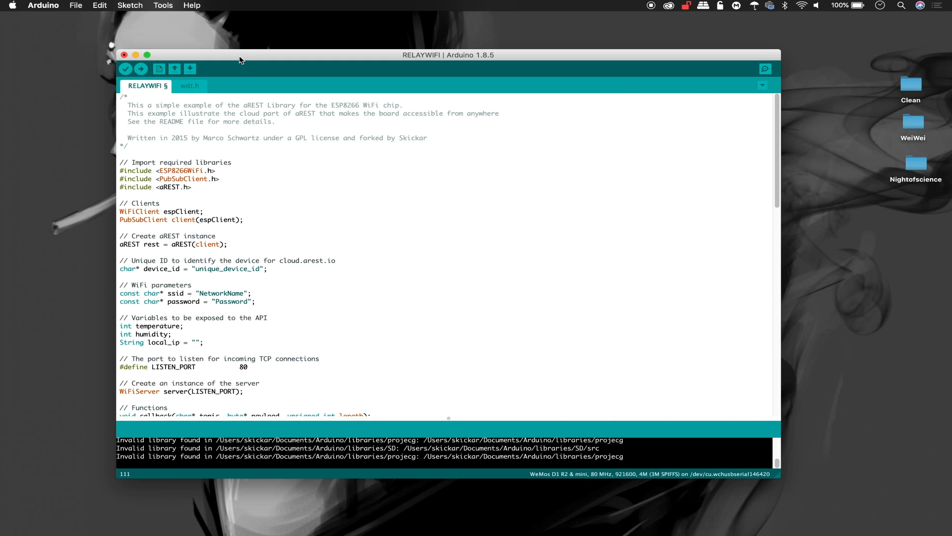
Step: Browse the Tools board list toward NodeMCU 1.0 (ESP-12E Module) at 115200 upload speed
click(163, 5)
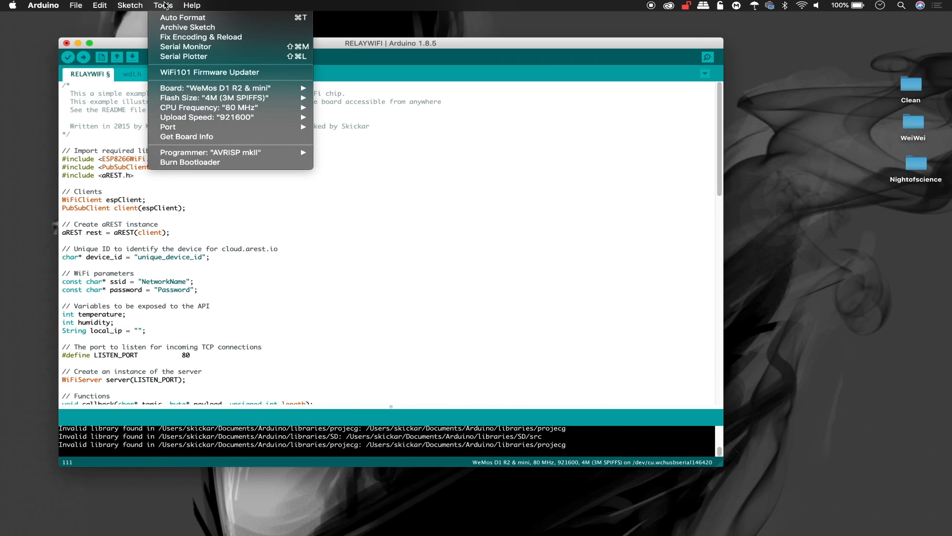
mouse_move(206, 117)
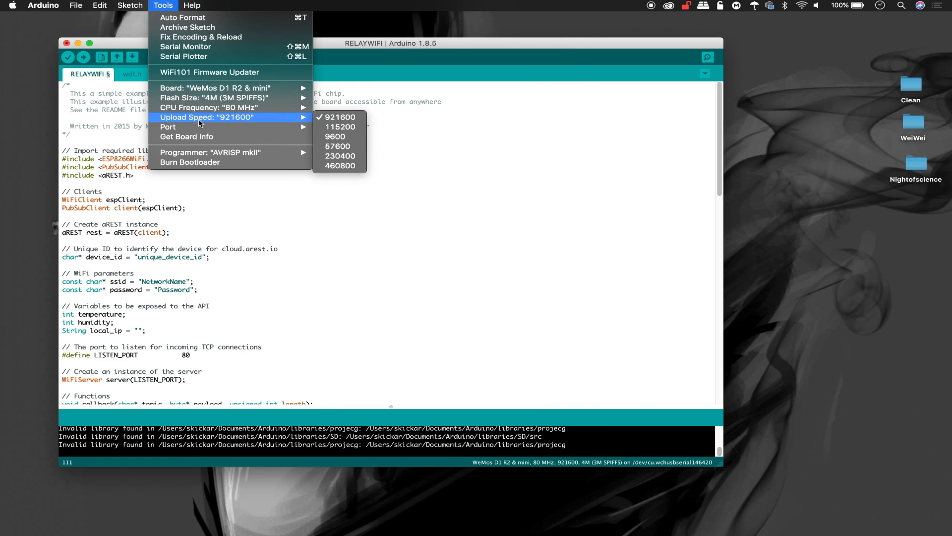
click(215, 87)
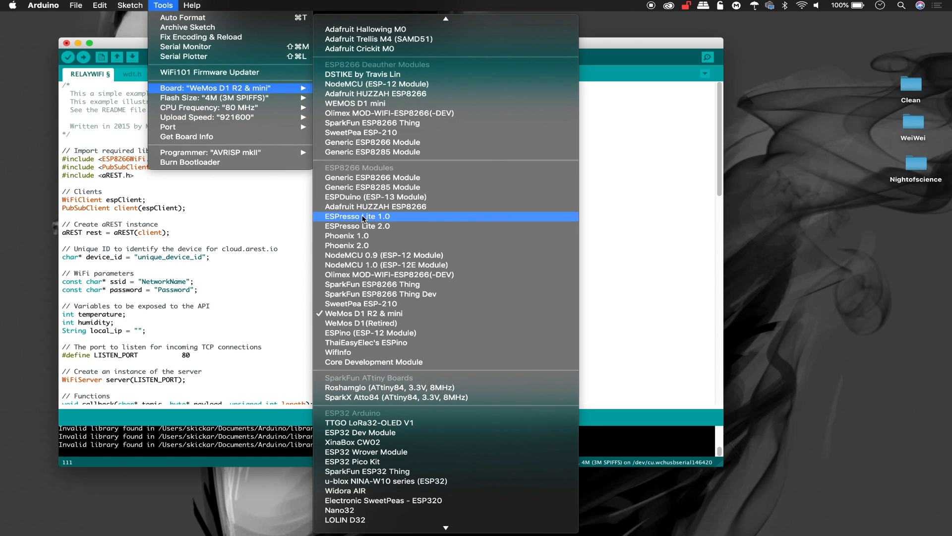
mouse_move(384, 255)
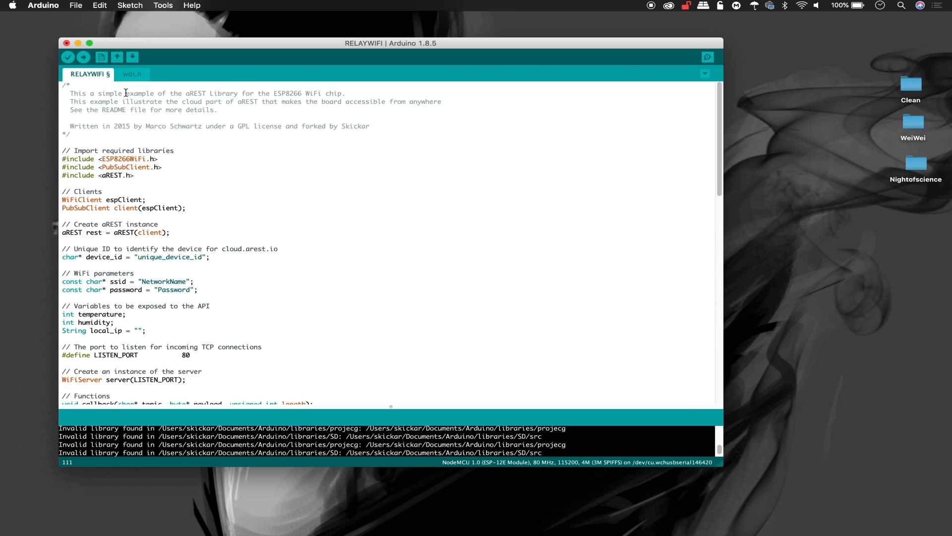
mouse_move(67, 56)
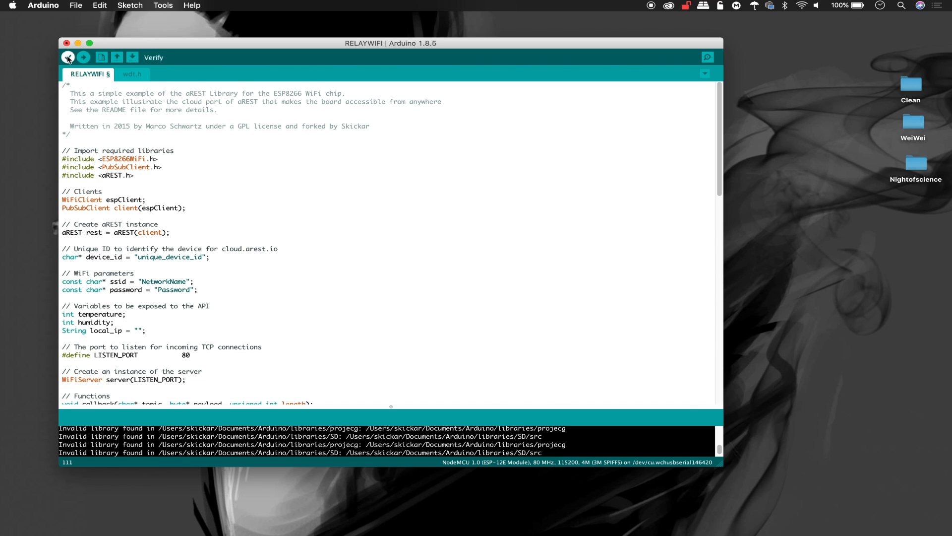
Step: Verify the RELAYWIFI sketch for NodeMCU until 'Done compiling' (241453 bytes, 23%)
click(67, 57)
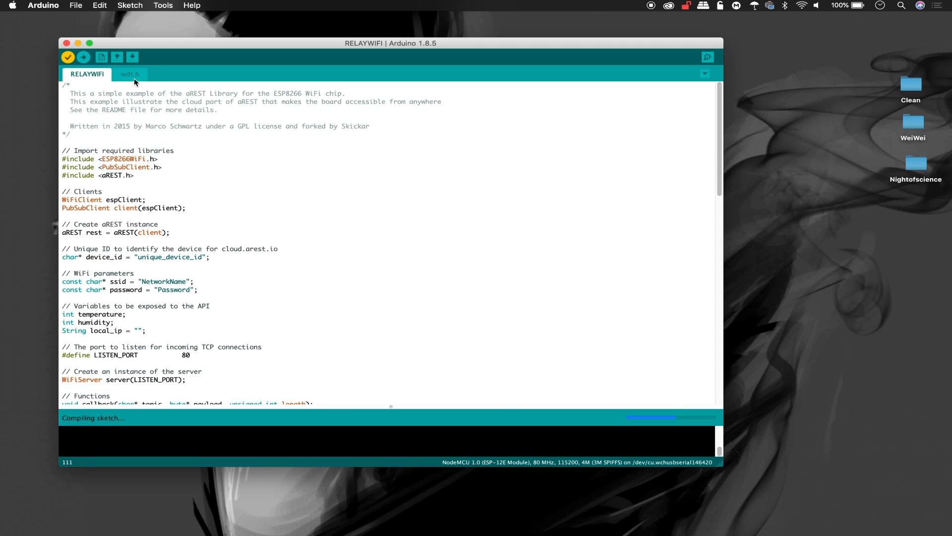
mouse_move(121, 155)
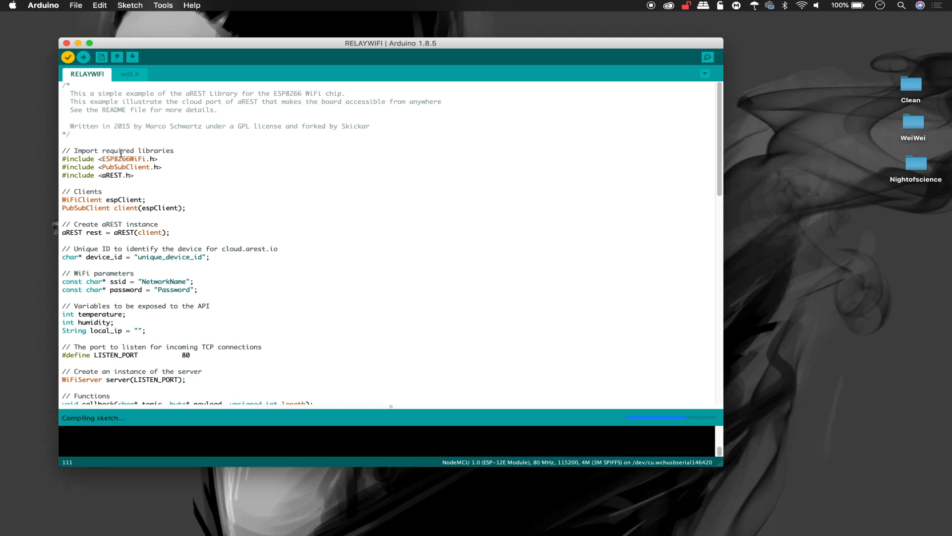
scroll(down, 3)
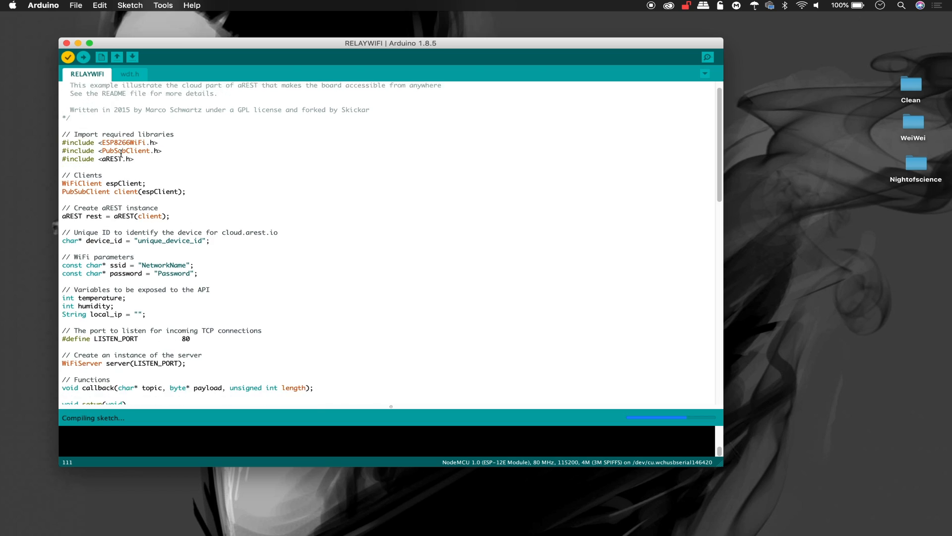
scroll(down, 3)
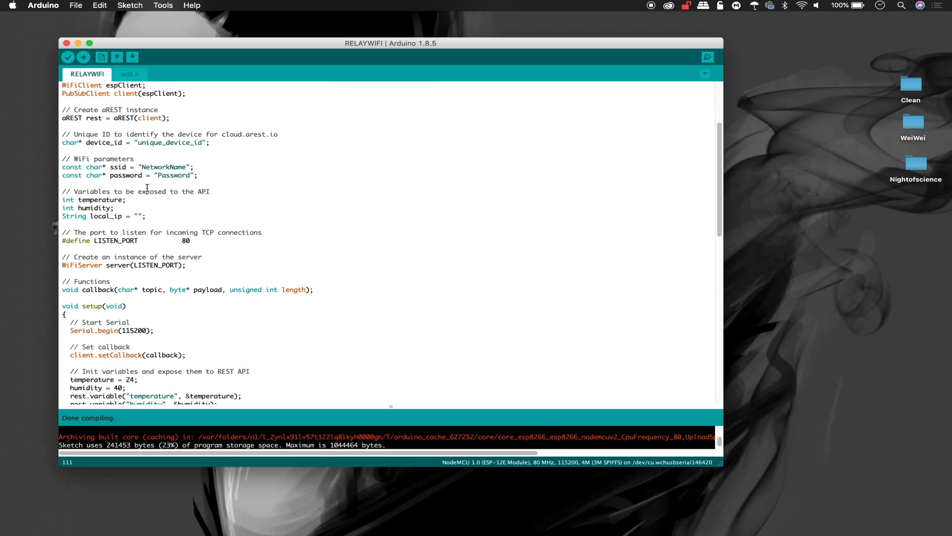
double_click(163, 167)
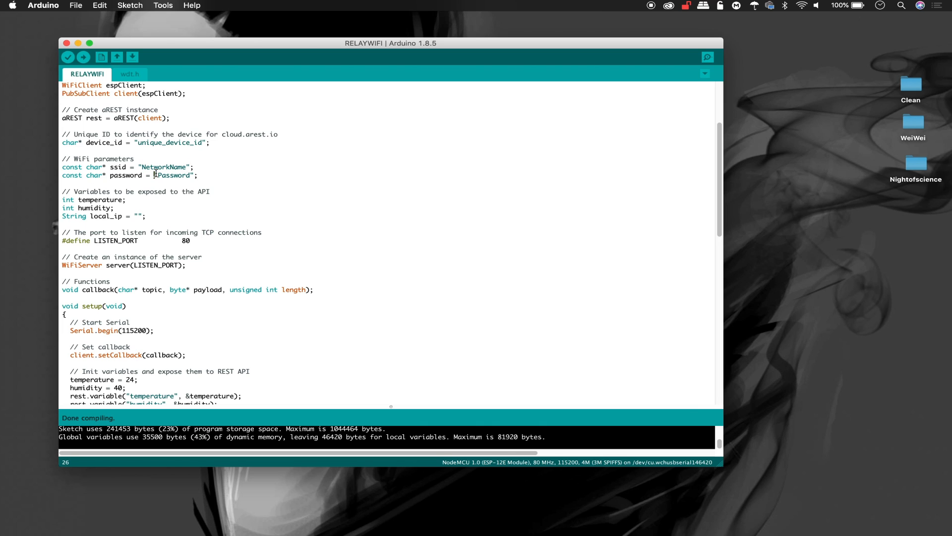
double_click(172, 174)
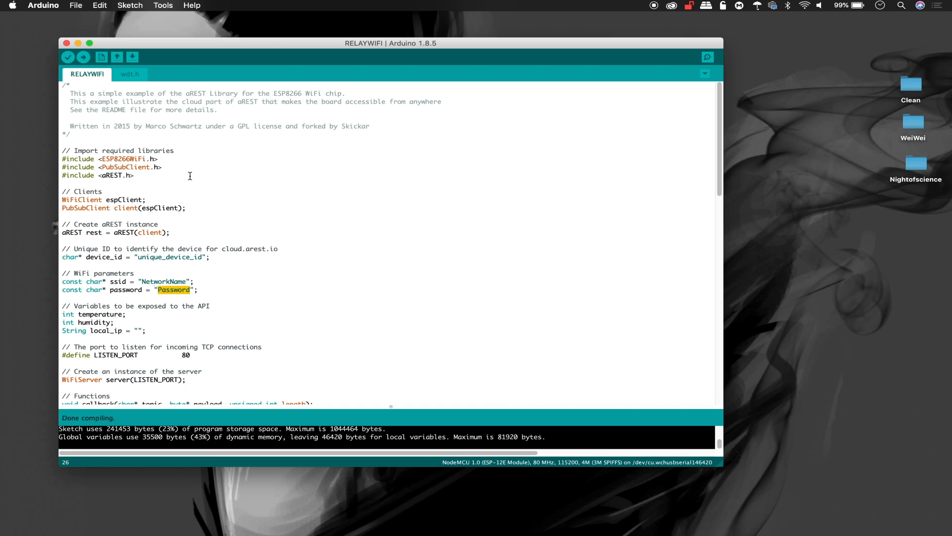
mouse_move(151, 329)
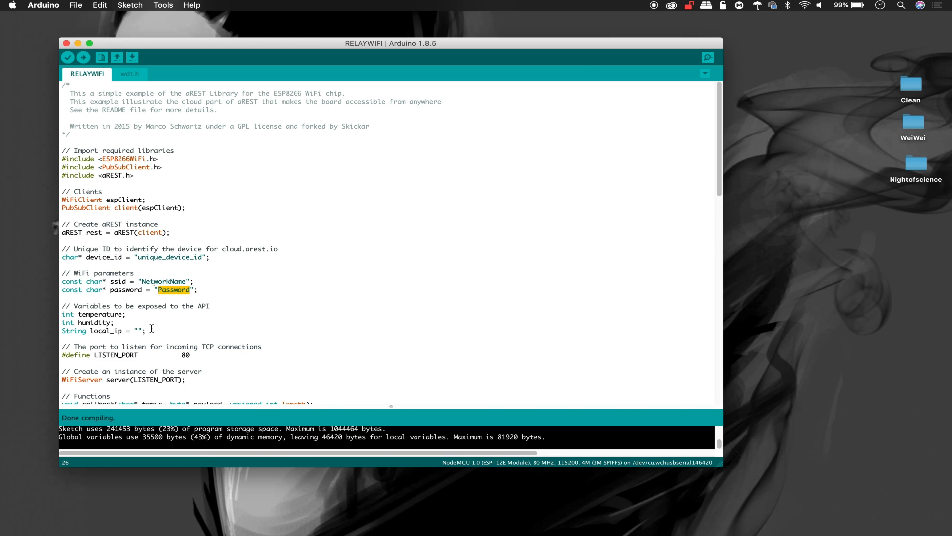
scroll(down, 3)
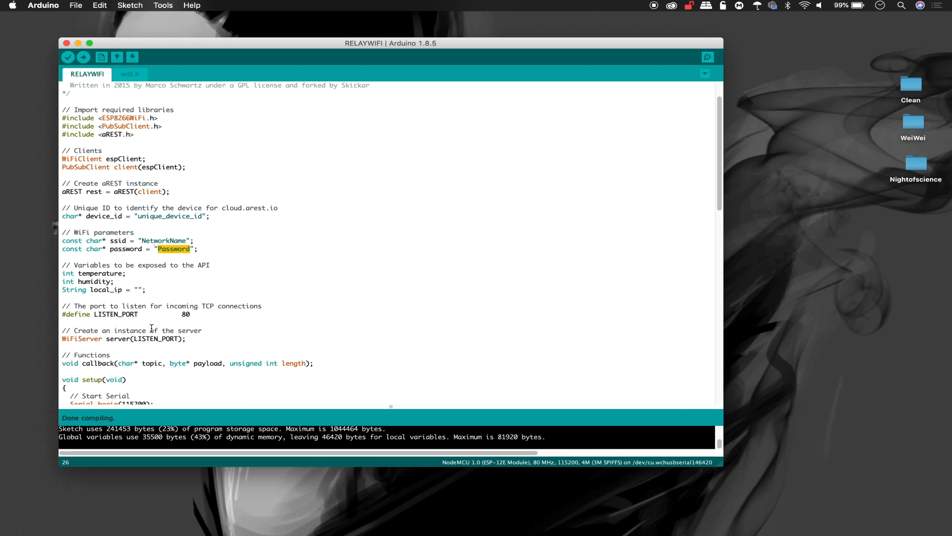
scroll(down, 3)
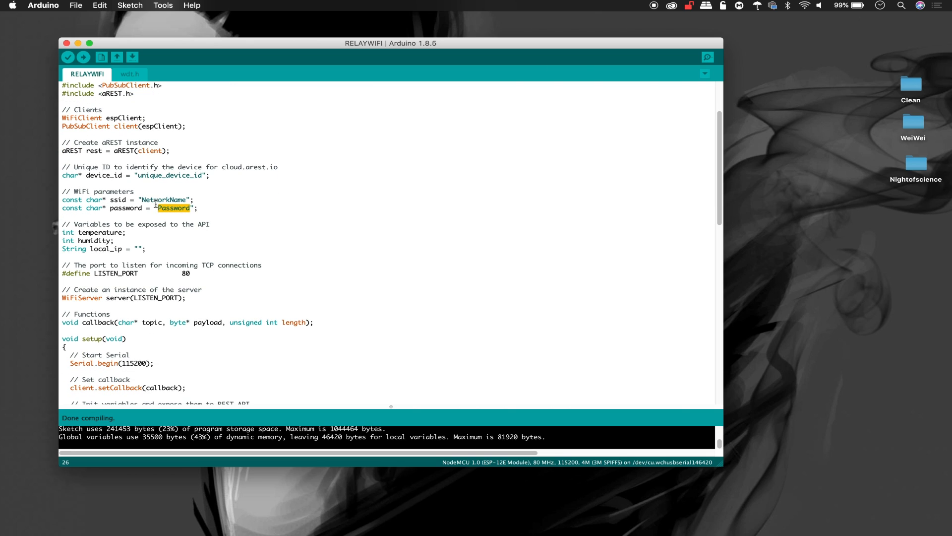
double_click(162, 199)
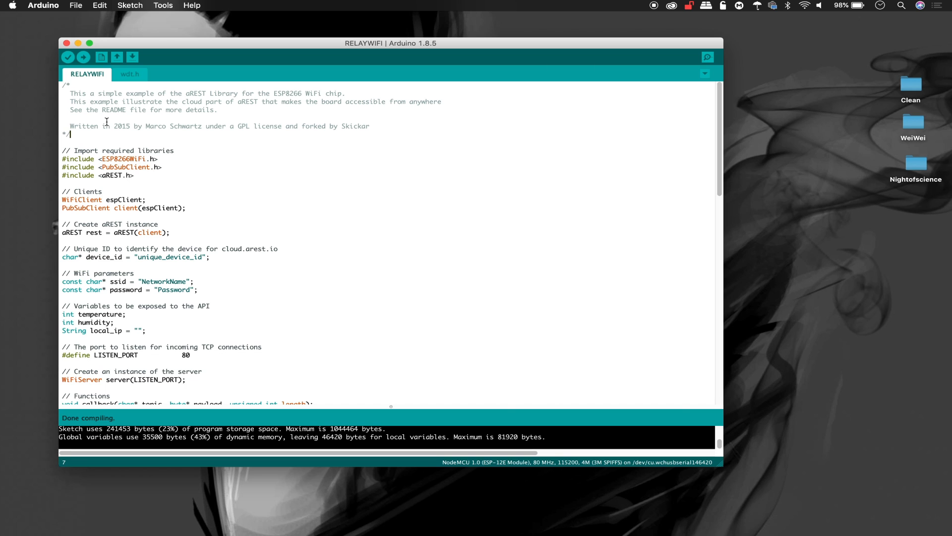
scroll(down, 3)
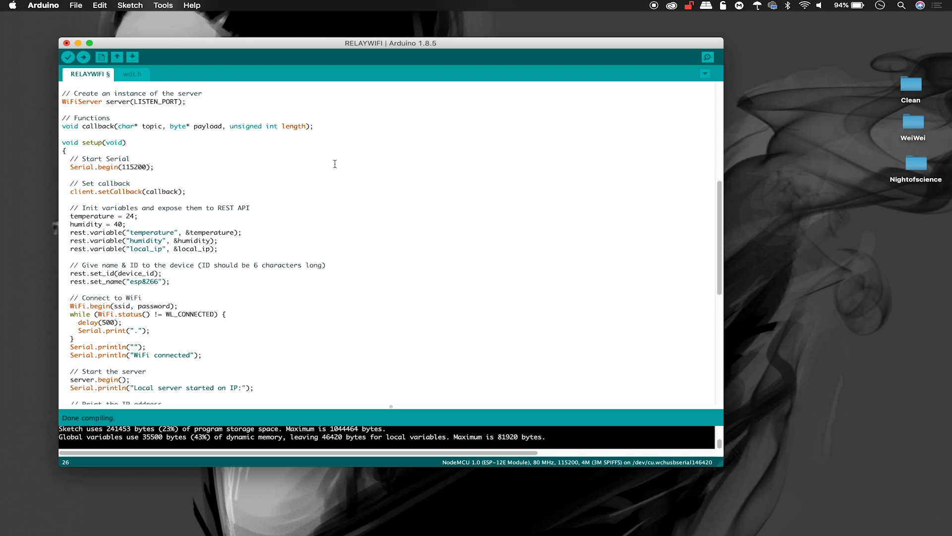
Step: Select /dev/cu.wchusbserial145420 as the upload port instead of 146420
click(162, 6)
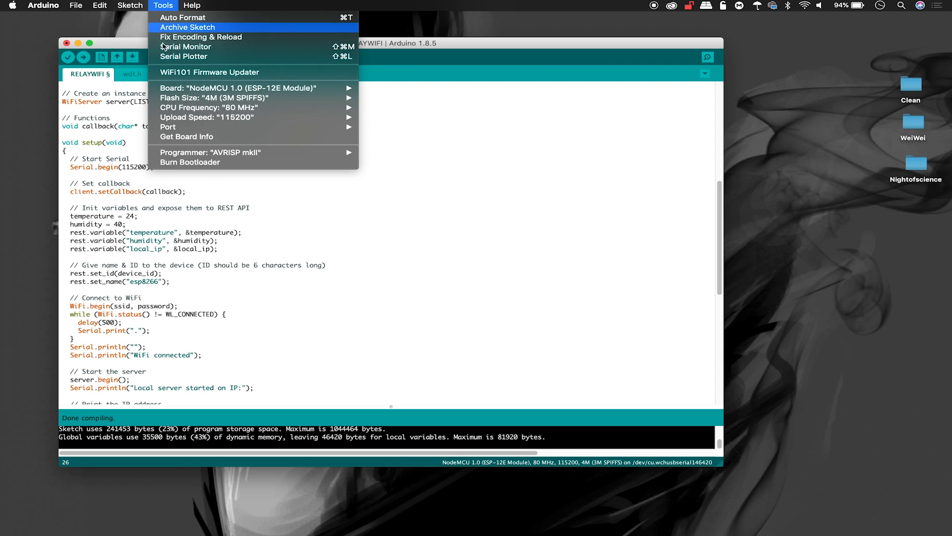
mouse_move(195, 127)
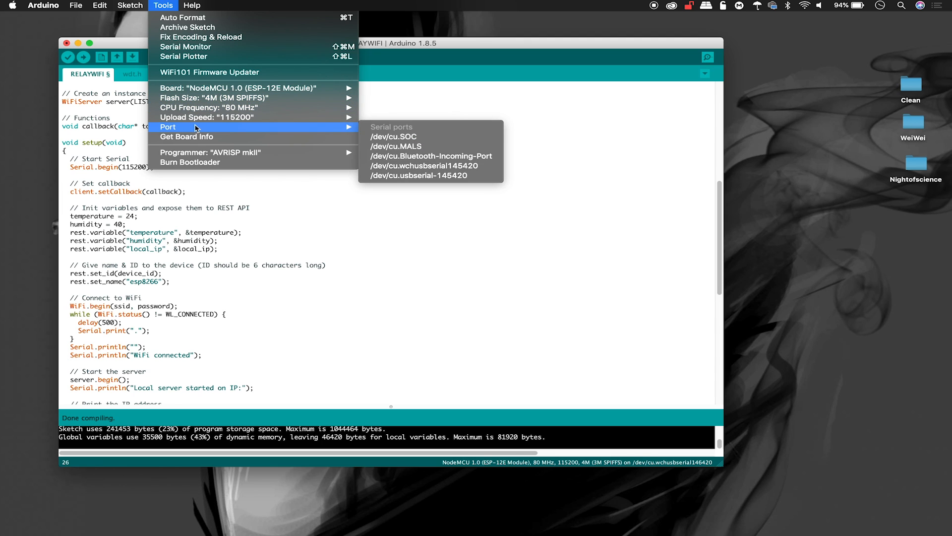
mouse_move(338, 132)
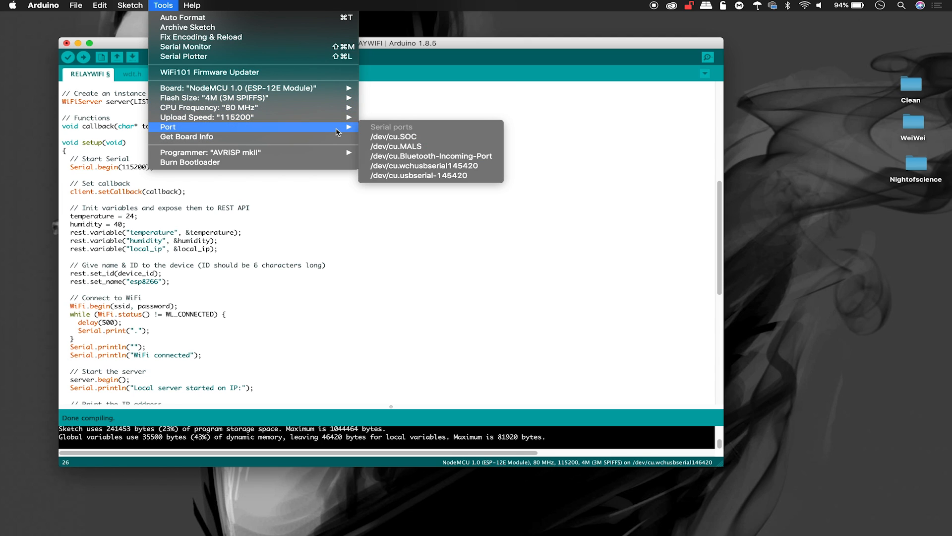
mouse_move(429, 156)
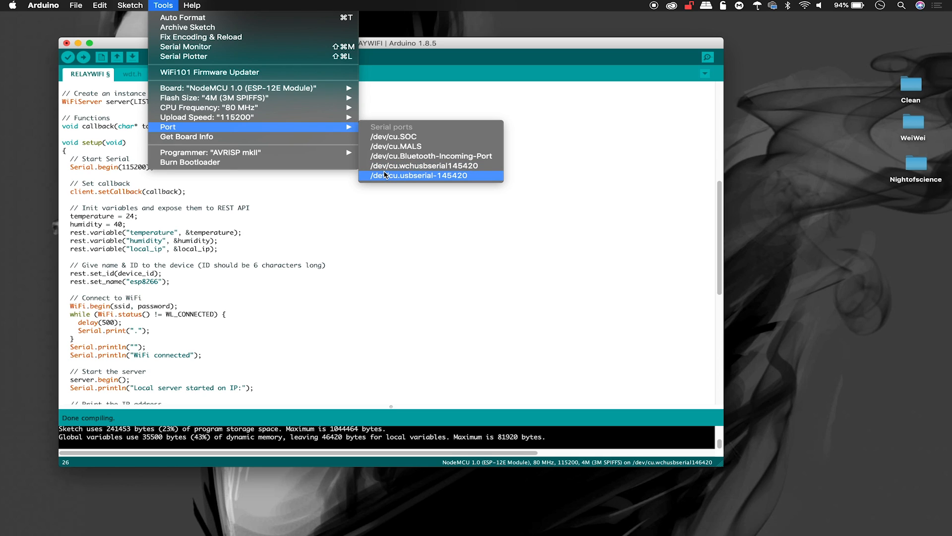
mouse_move(429, 166)
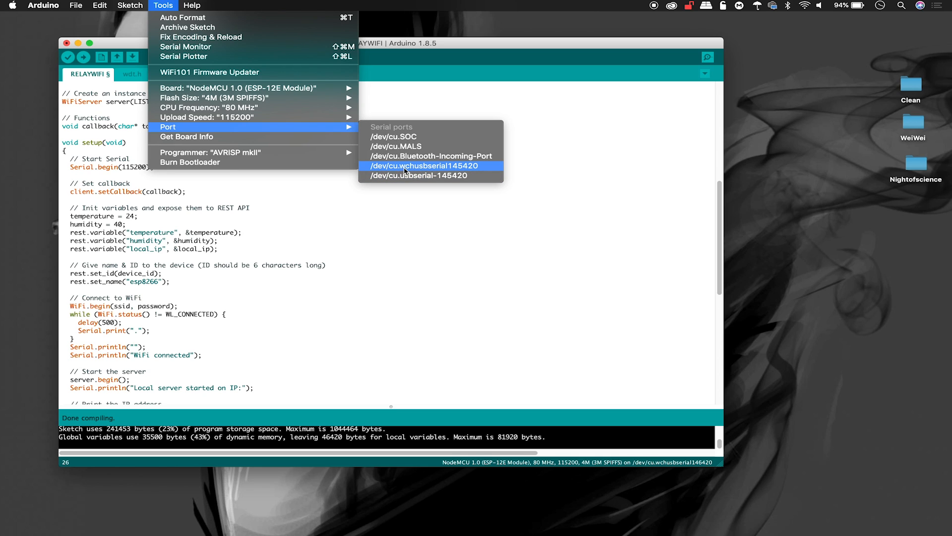
mouse_move(436, 173)
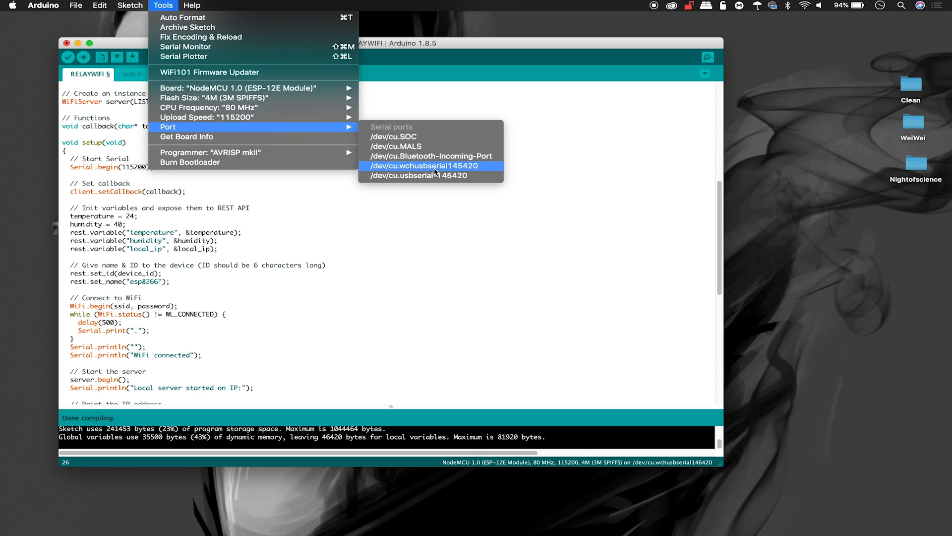
click(427, 165)
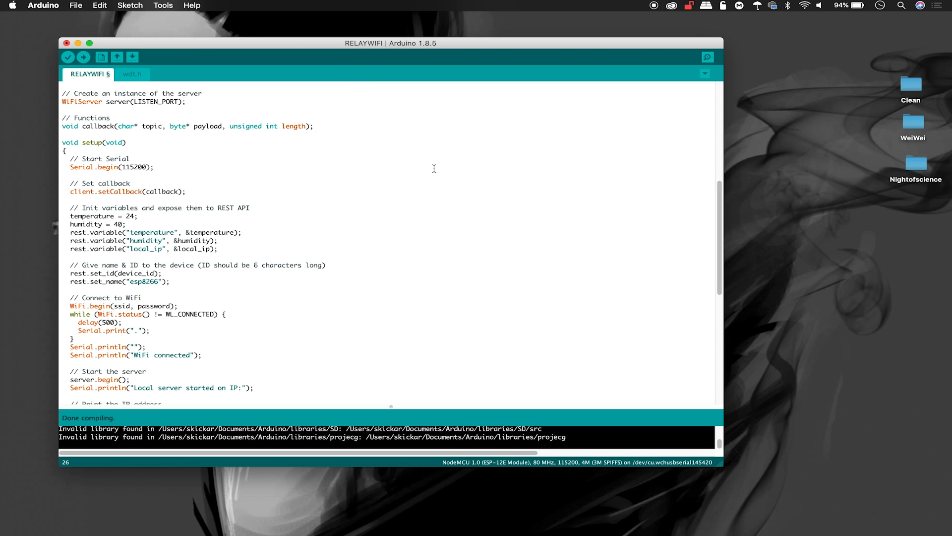
mouse_move(290, 189)
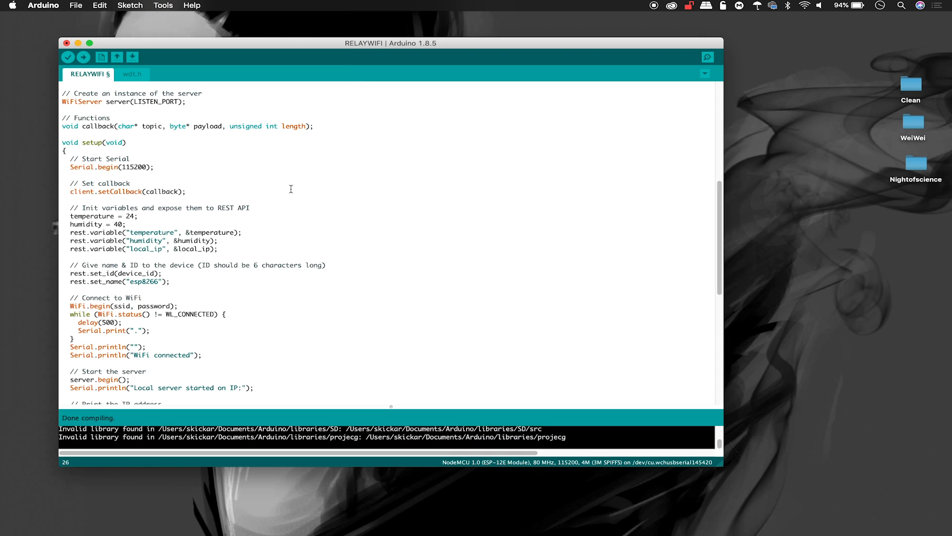
Step: Upload the RELAYWIFI sketch to the NodeMCU until the console reports done uploading
click(162, 5)
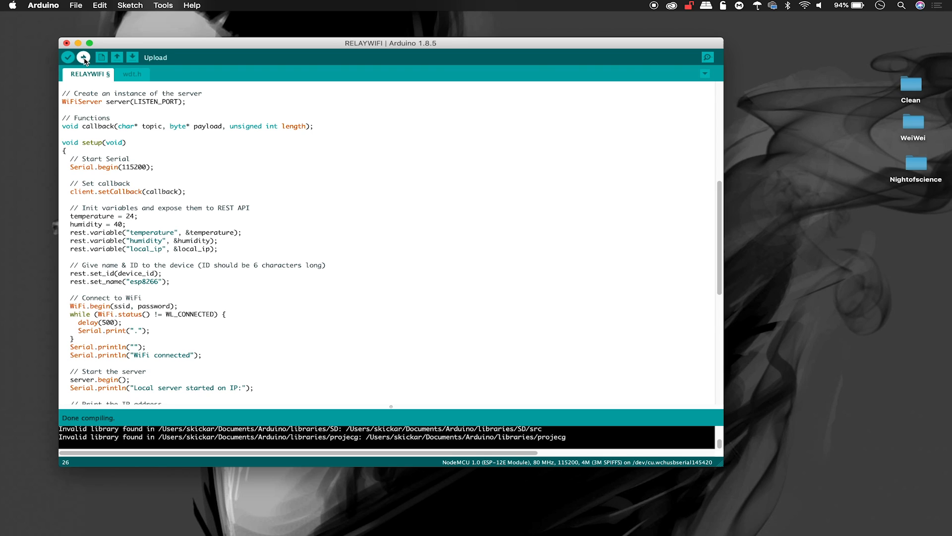
click(83, 57)
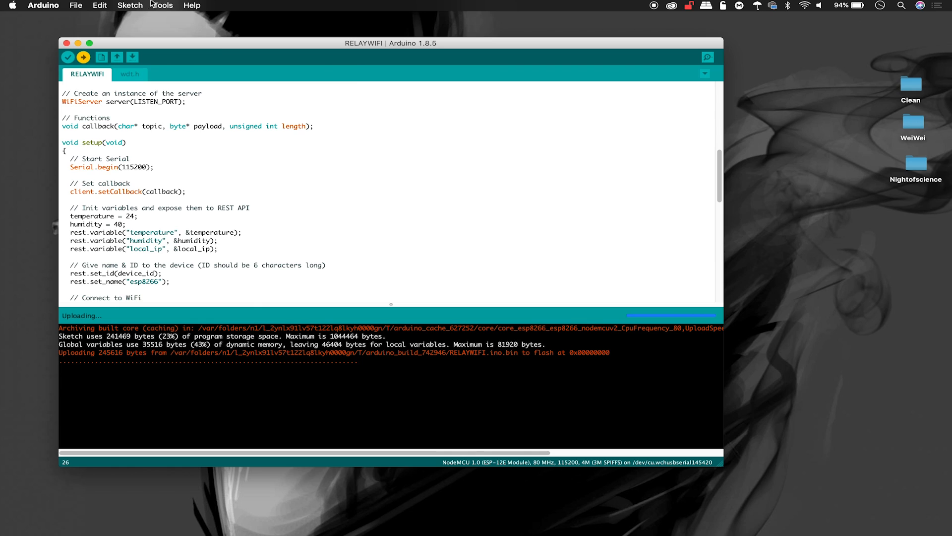
click(163, 5)
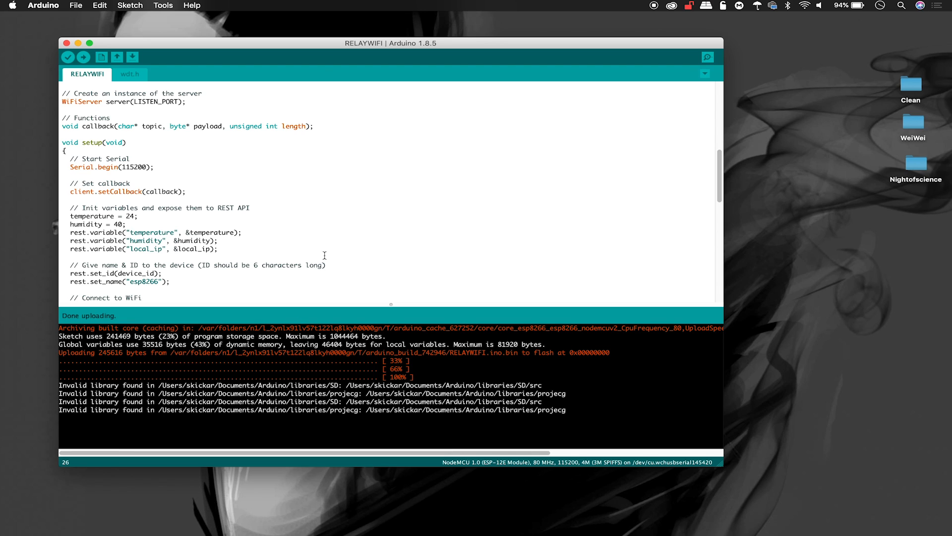
mouse_move(329, 237)
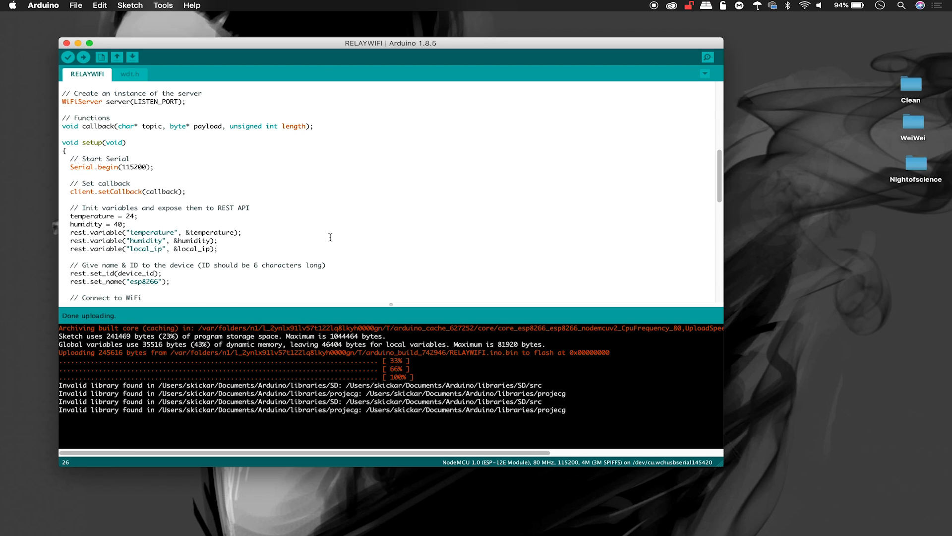
click(163, 5)
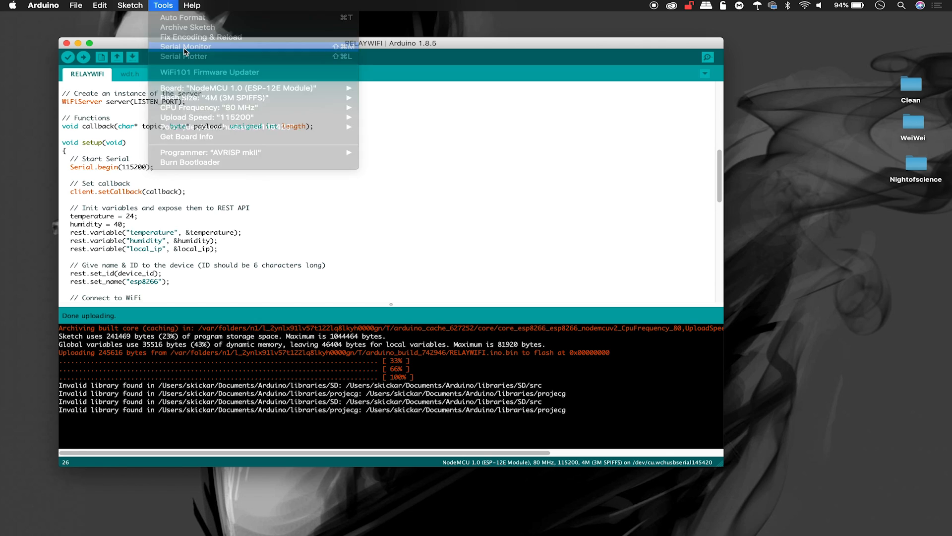
Step: Show the serial monitor at 115200 baud, reading WiFi connected at IP 192.168.0.86
click(185, 47)
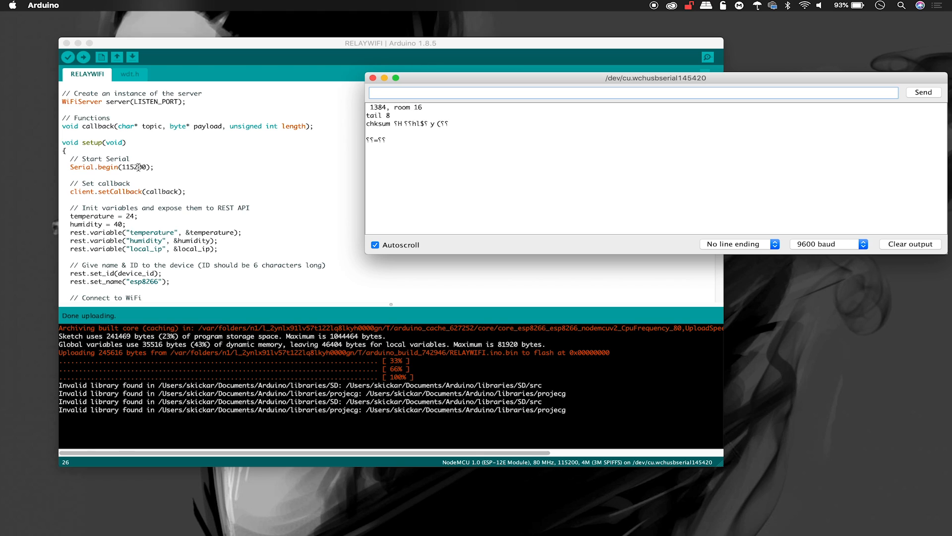
click(827, 244)
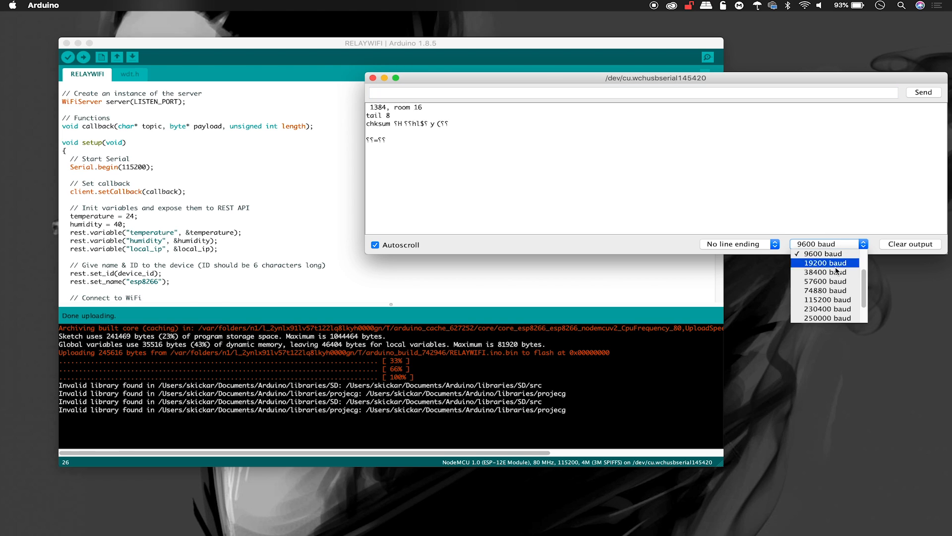
mouse_move(827, 300)
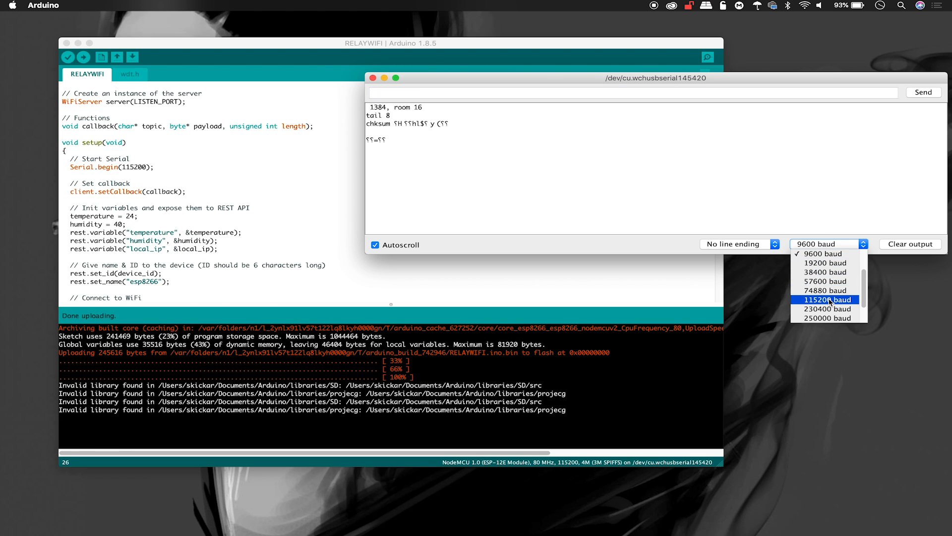
click(826, 300)
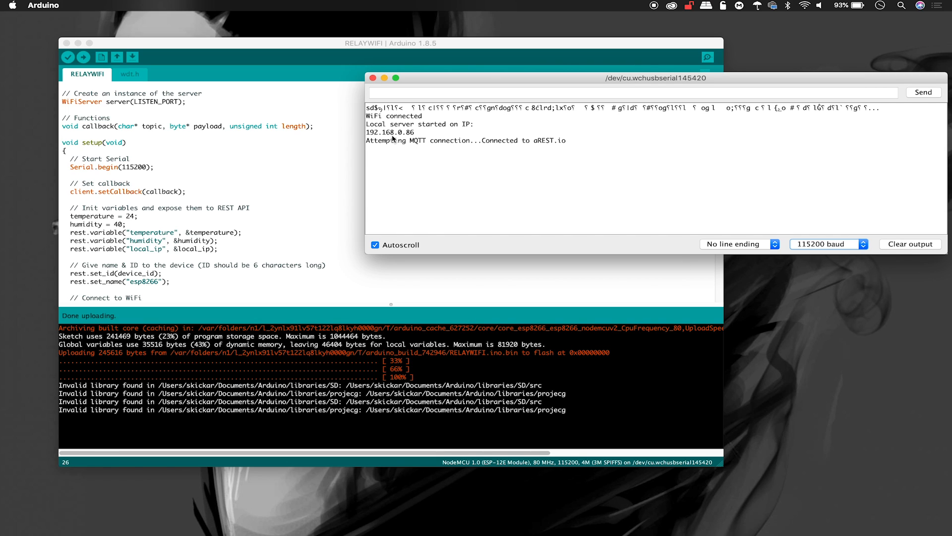
mouse_move(427, 158)
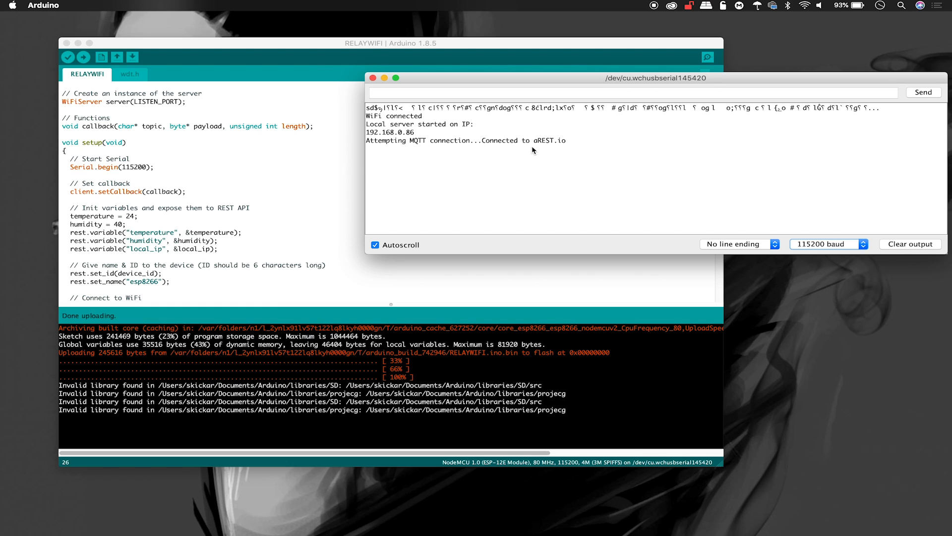
mouse_move(523, 175)
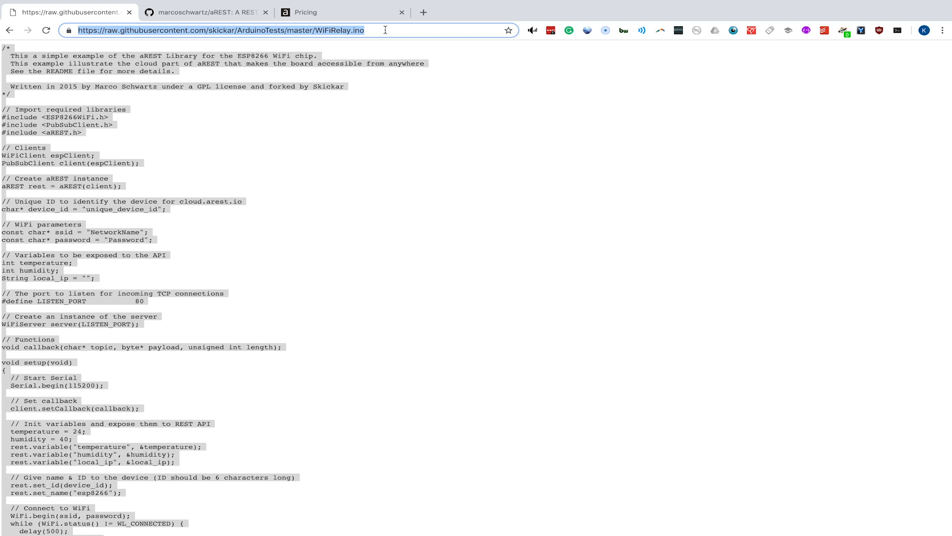
Step: Enter 192.168.0.86/digital/7/0 in the address bar, then edit it to 192.168.0.86/analog/8/0
text(192.168.0.86/digital/7/0)
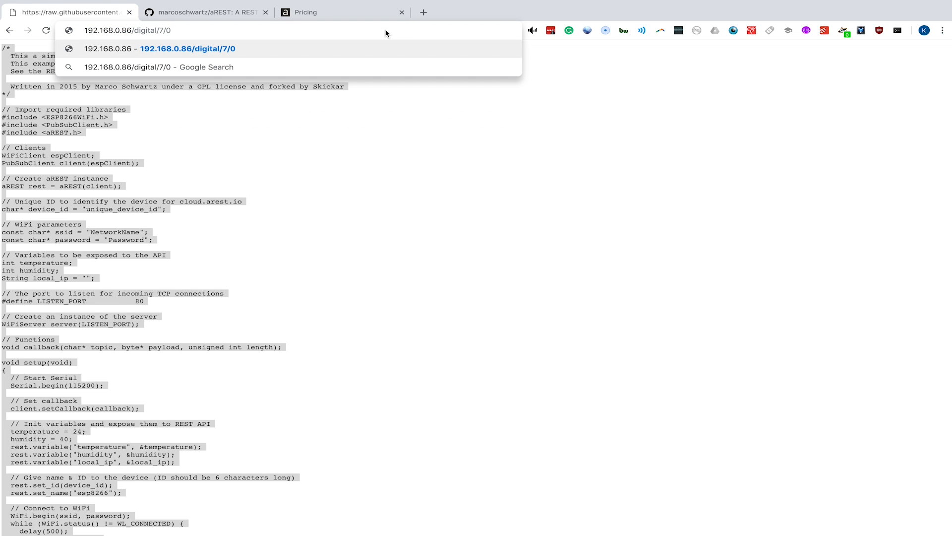
key(Backspace)
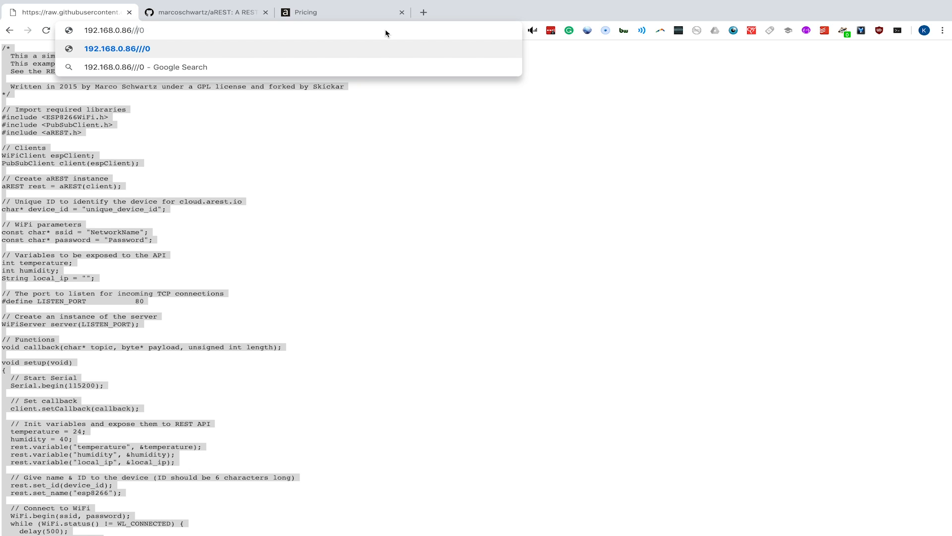
text(8)
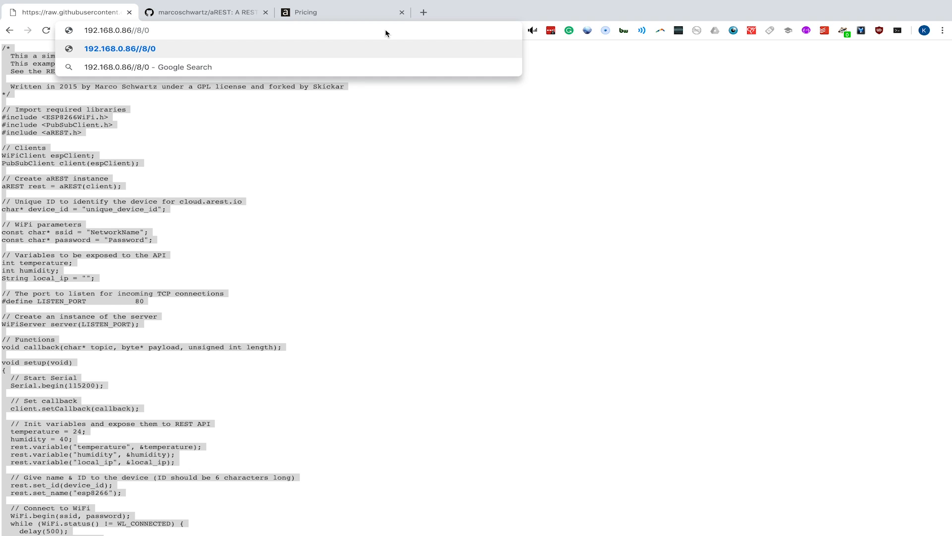
text(analo)
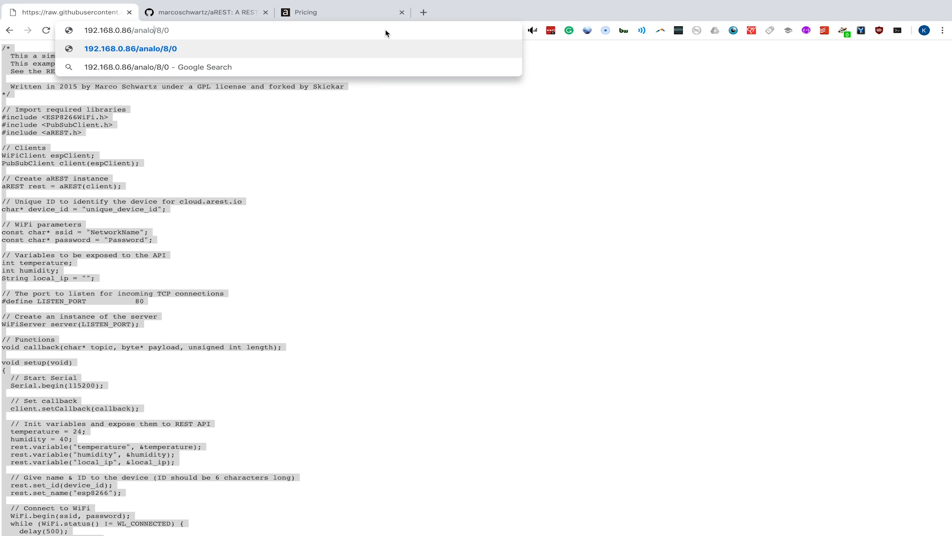
text(g)
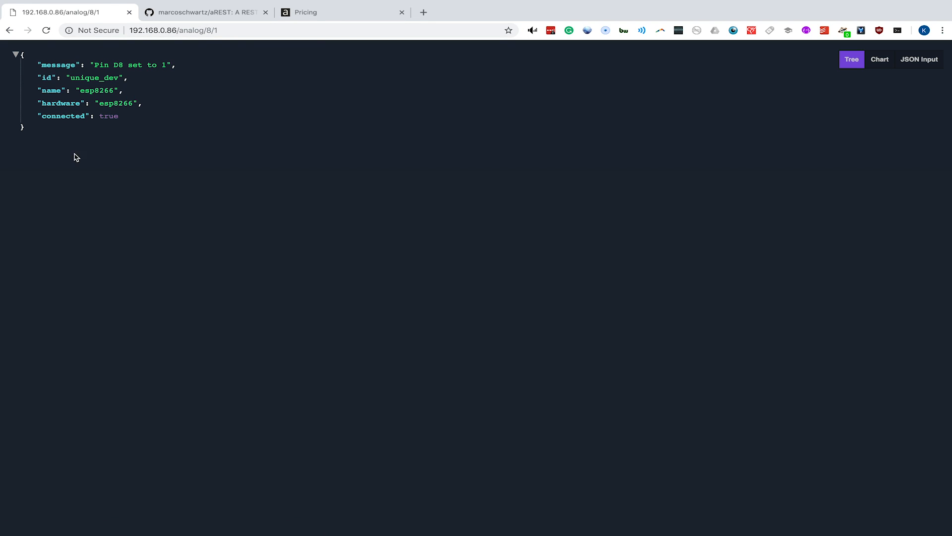
mouse_move(129, 191)
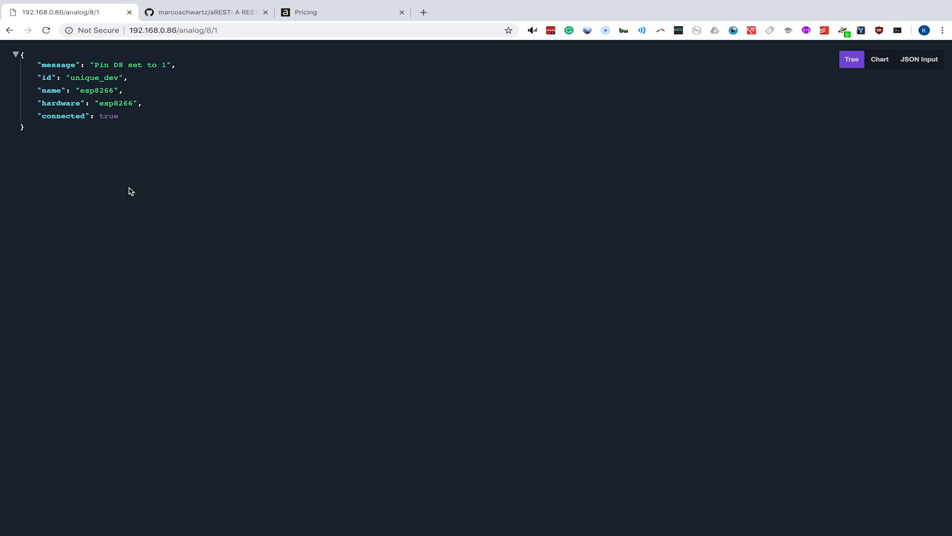
mouse_move(156, 134)
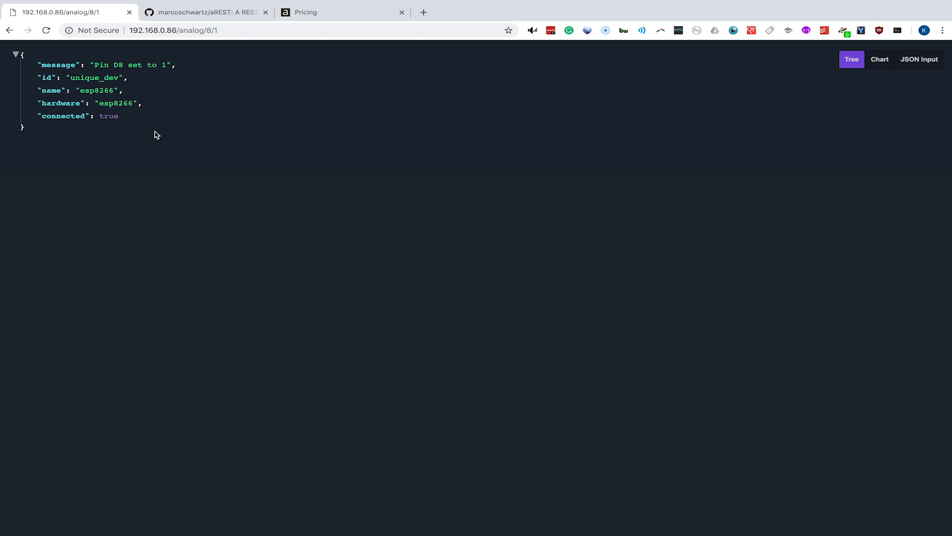
mouse_move(220, 54)
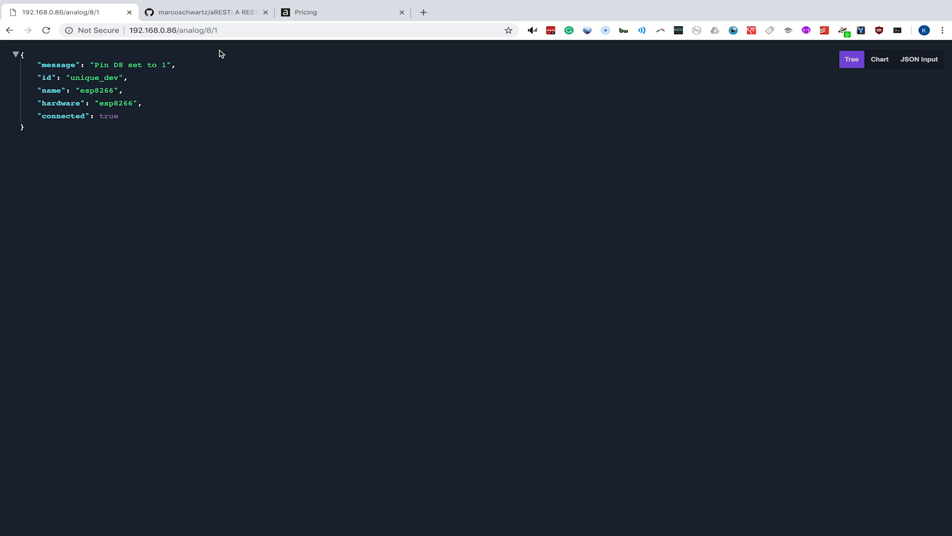
mouse_move(225, 72)
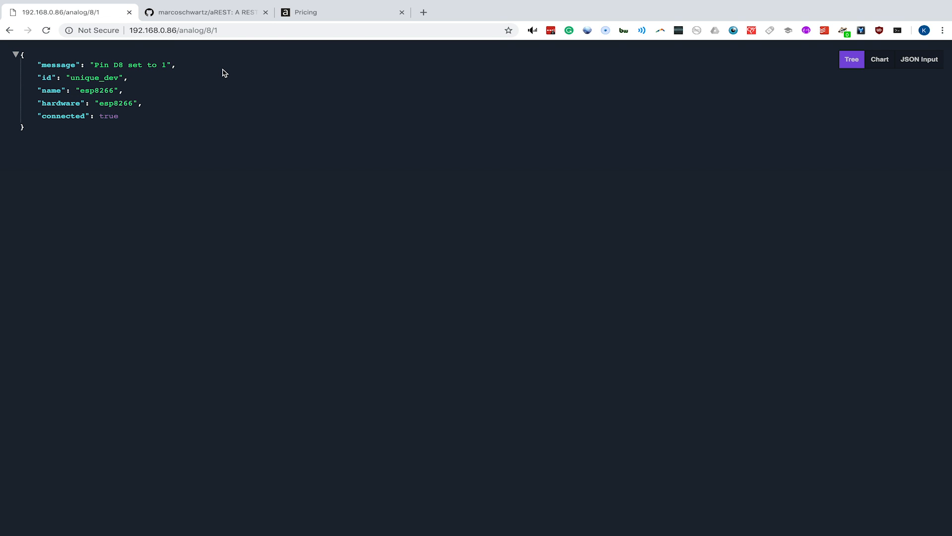
mouse_move(223, 19)
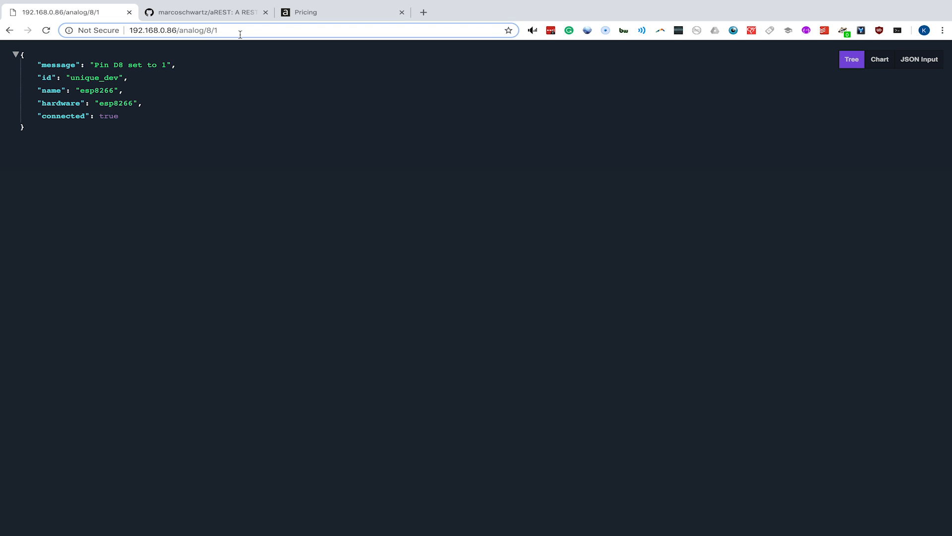
Step: Request 192.168.0.86/analog/8/1 to set pin D8 to 1, then digital/7/0 for pin D7
text(192.168.0.86/analog//1)
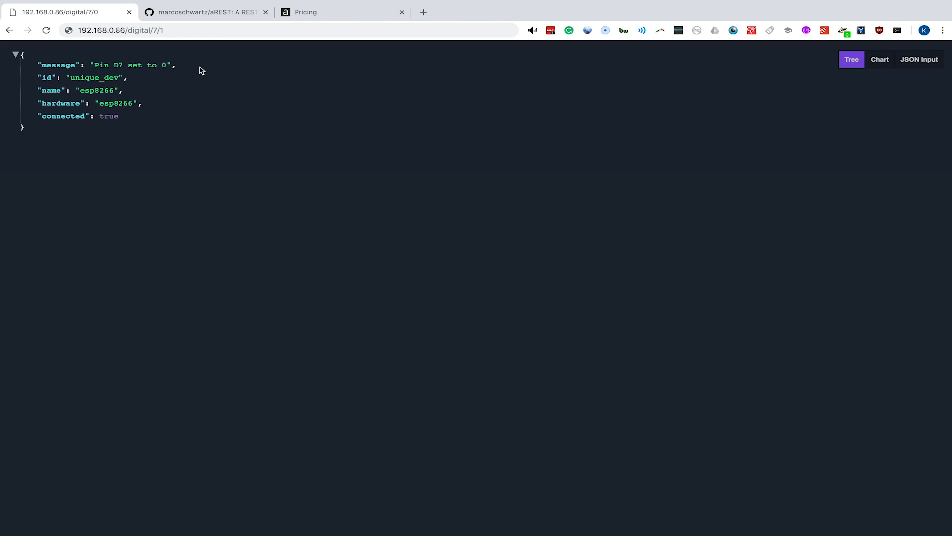
mouse_move(153, 57)
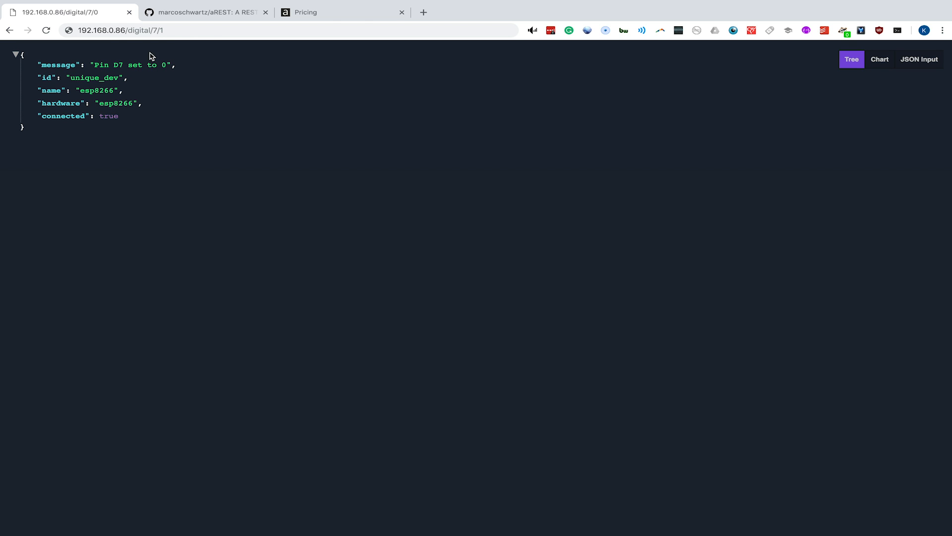